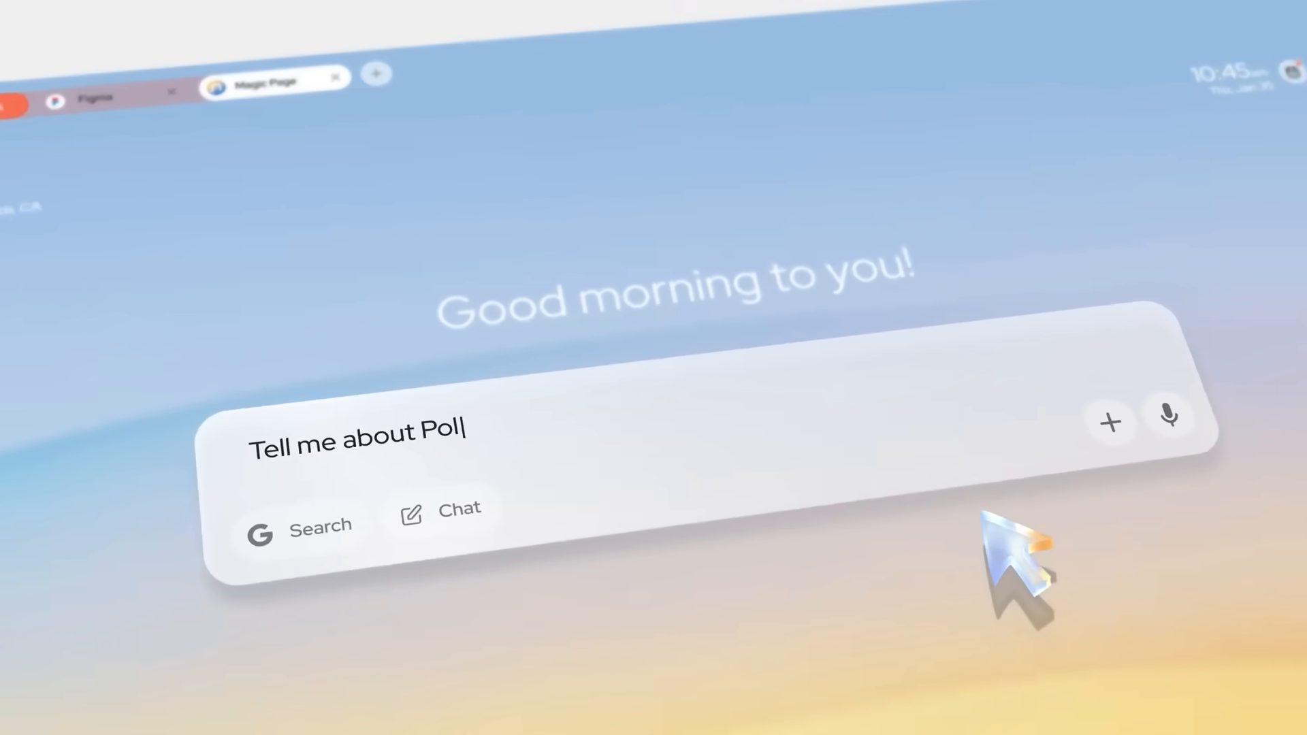
Open a new tab on Neo's Magic Page with weather, clock, search box and news
text(ar bears)
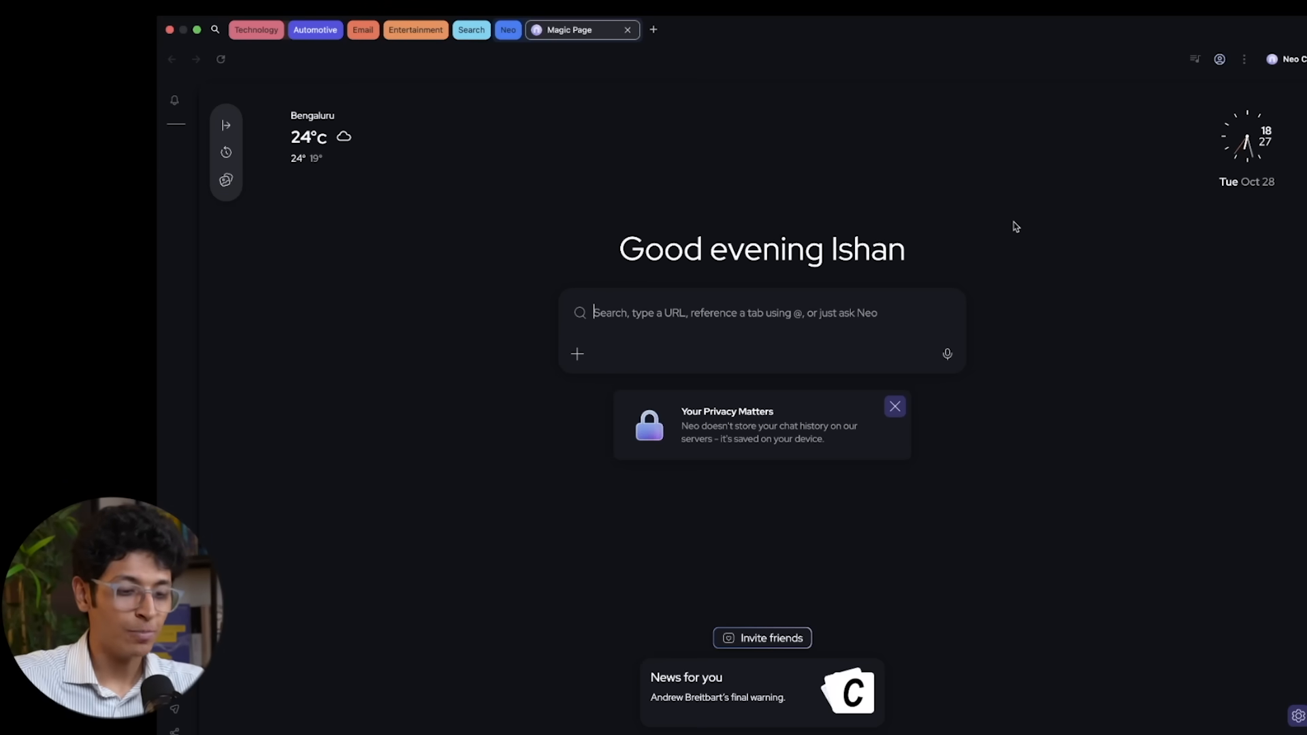
Ask 'how to start an ai' as a Chat question from the Magic Page box
text(how to start an ai)
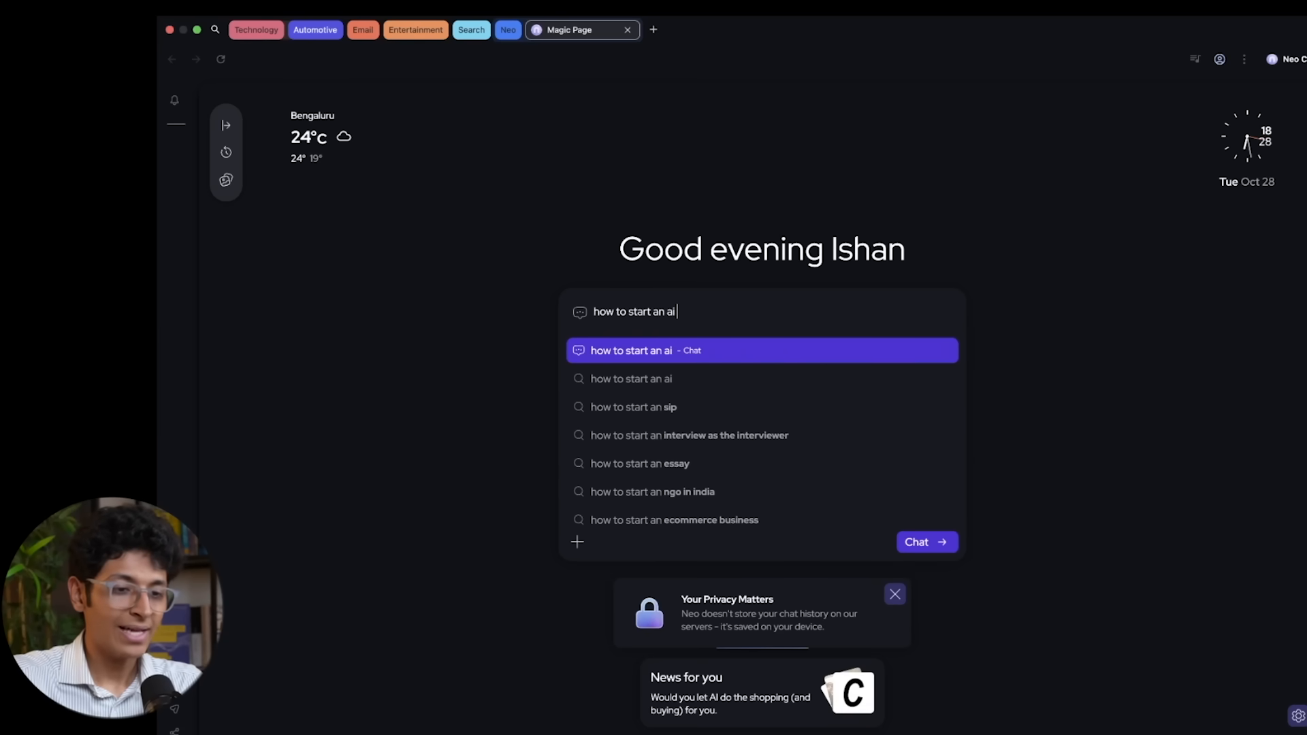
click(925, 542)
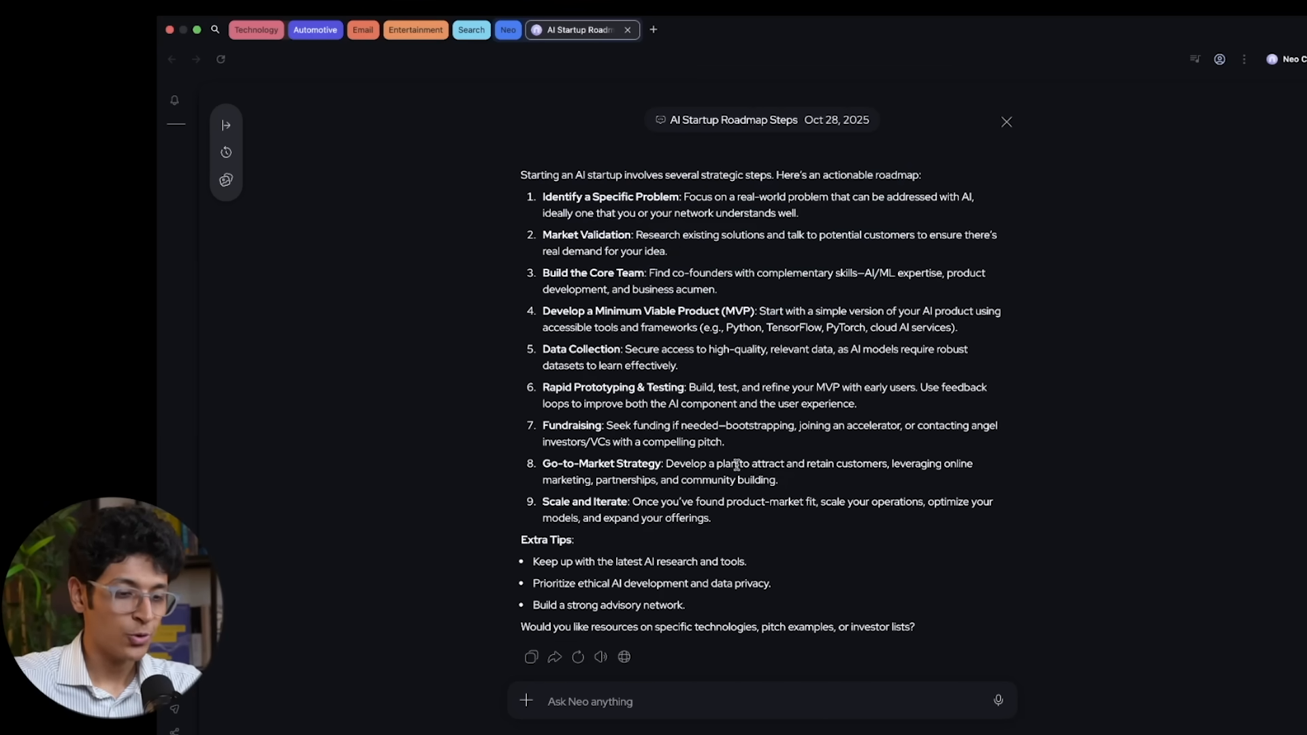
mouse_move(624, 657)
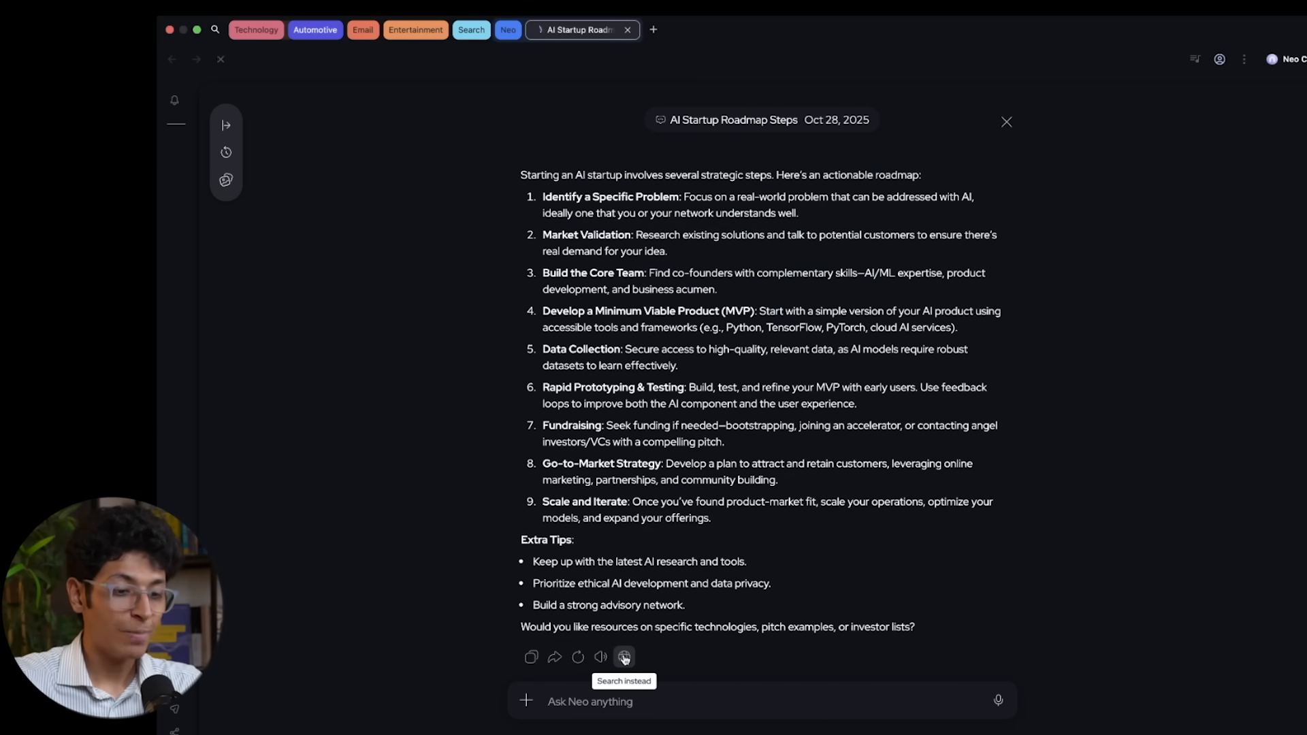
Rerun the AI-startup question as a Google Search and scroll through the results
click(623, 658)
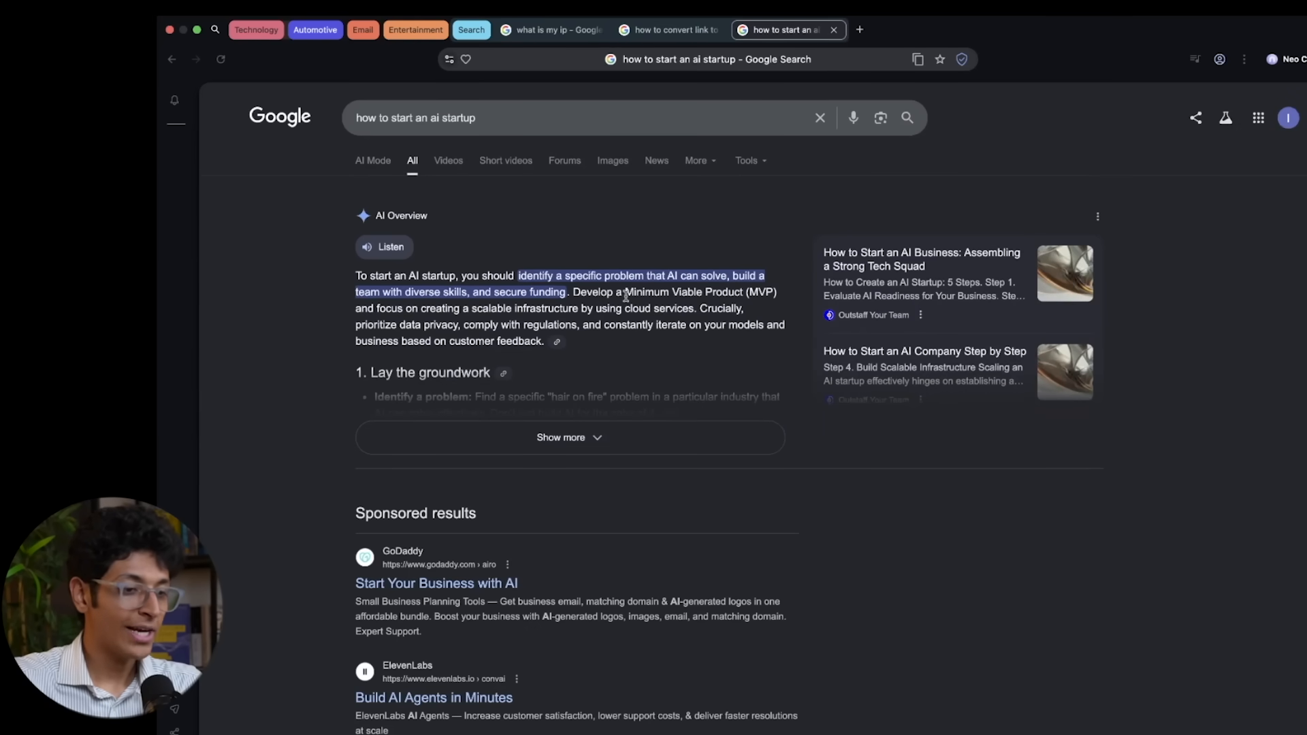
mouse_move(804, 330)
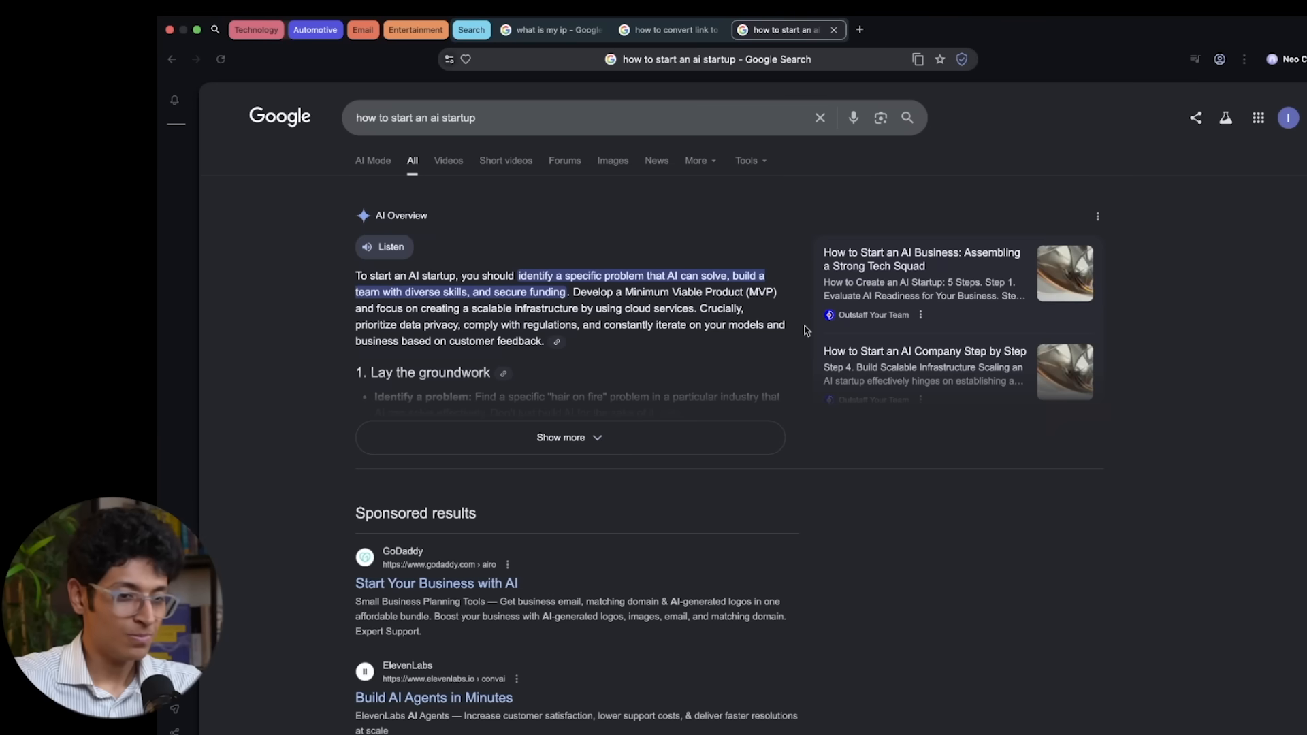
scroll(down, 3)
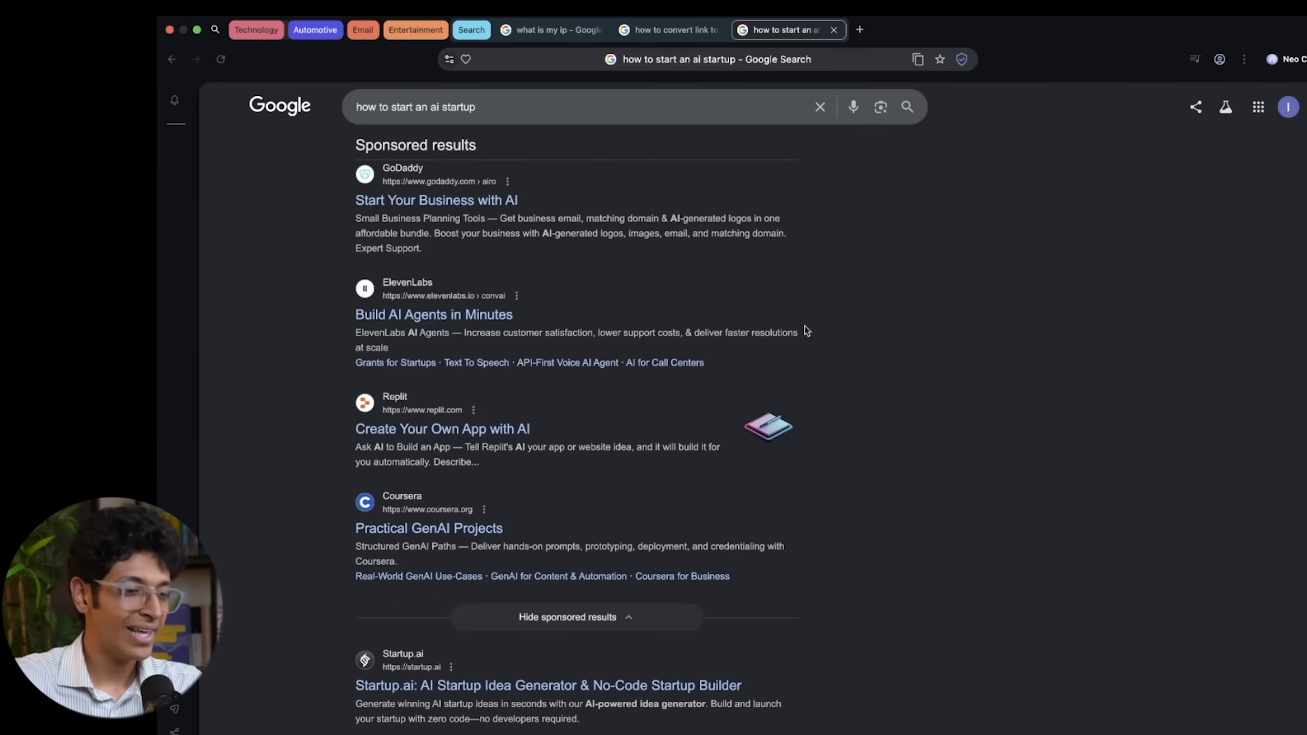
scroll(down, 3)
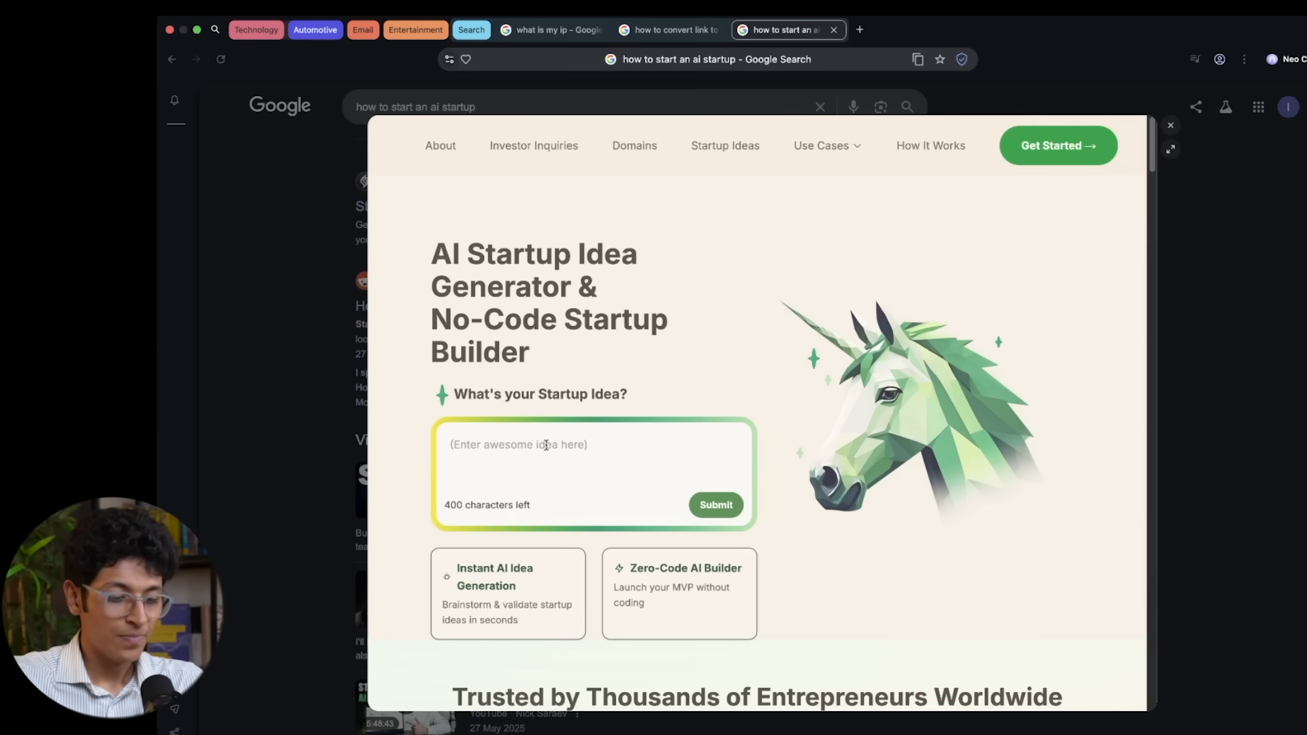
Submit the idea 'uber for maids in india' to Startup.ai for evaluation
text(uber for m)
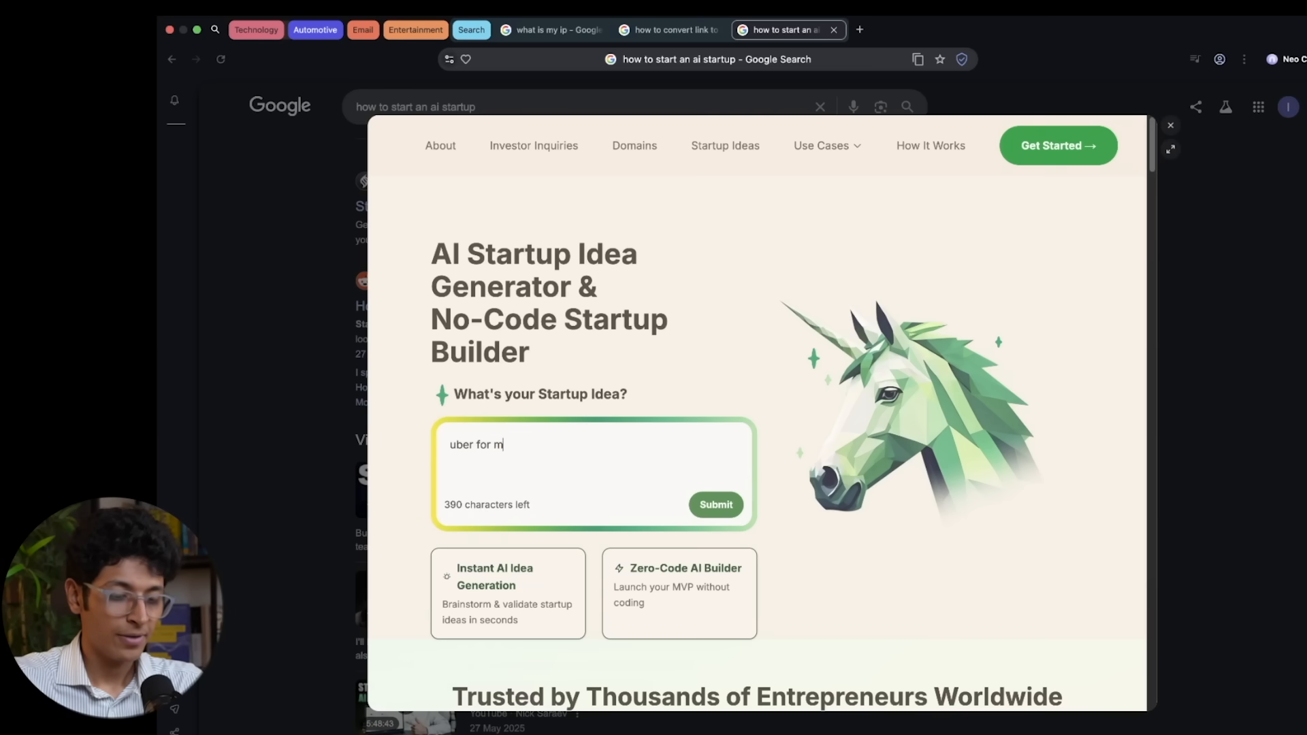
text(aids in india)
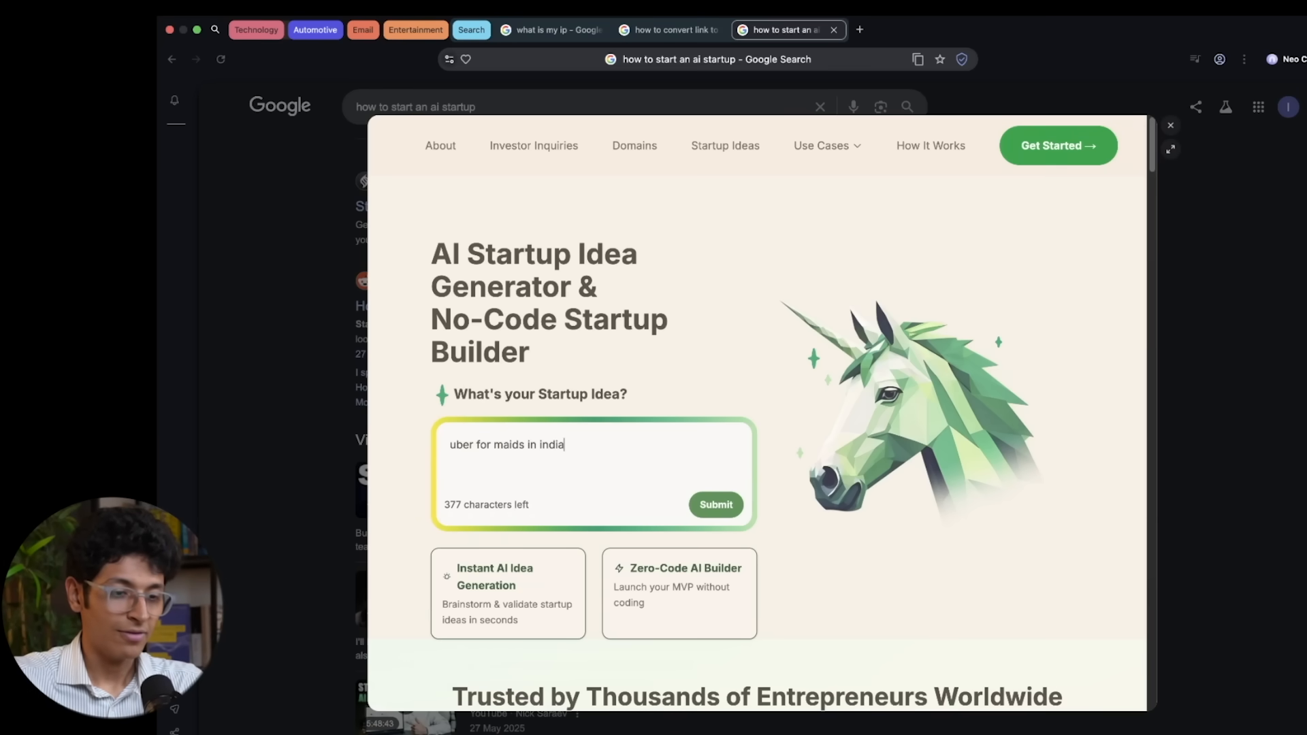
click(714, 504)
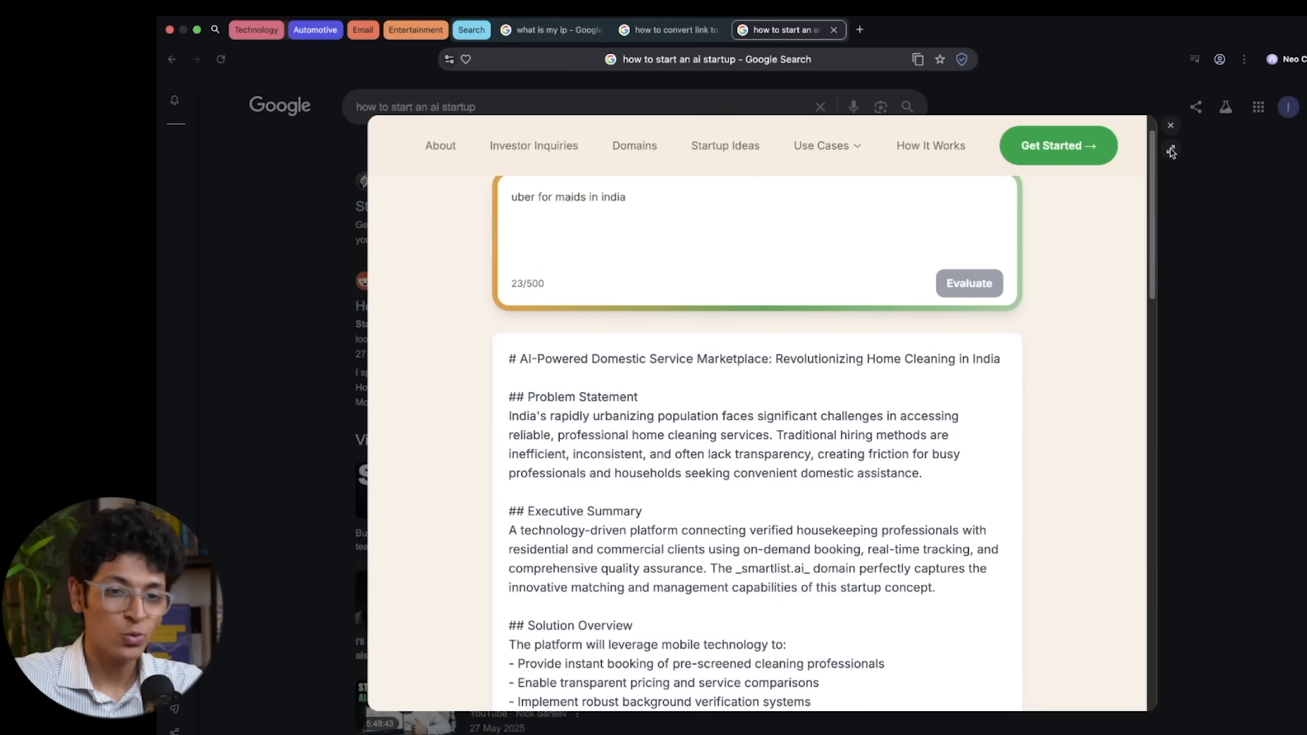
Close the startup page, scroll the QR code results and open Adobe Express's generator
click(663, 30)
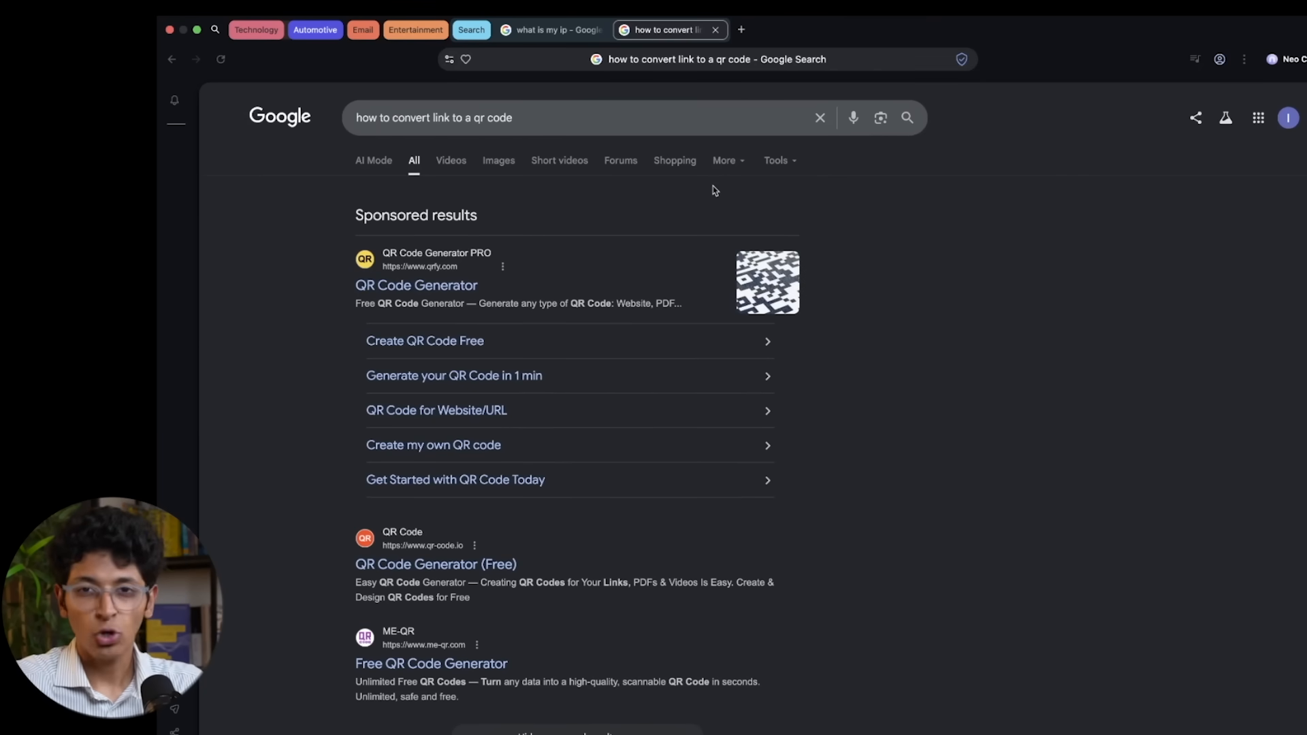
scroll(down, 3)
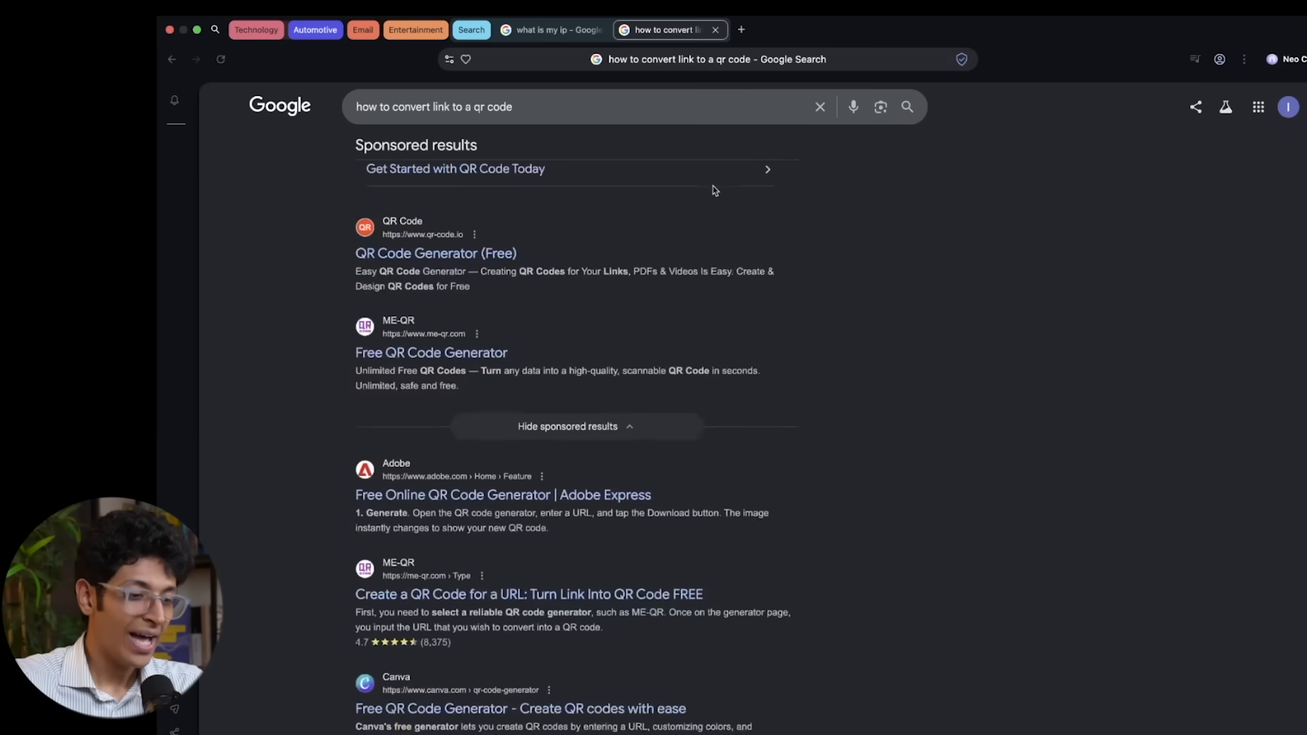
scroll(down, 3)
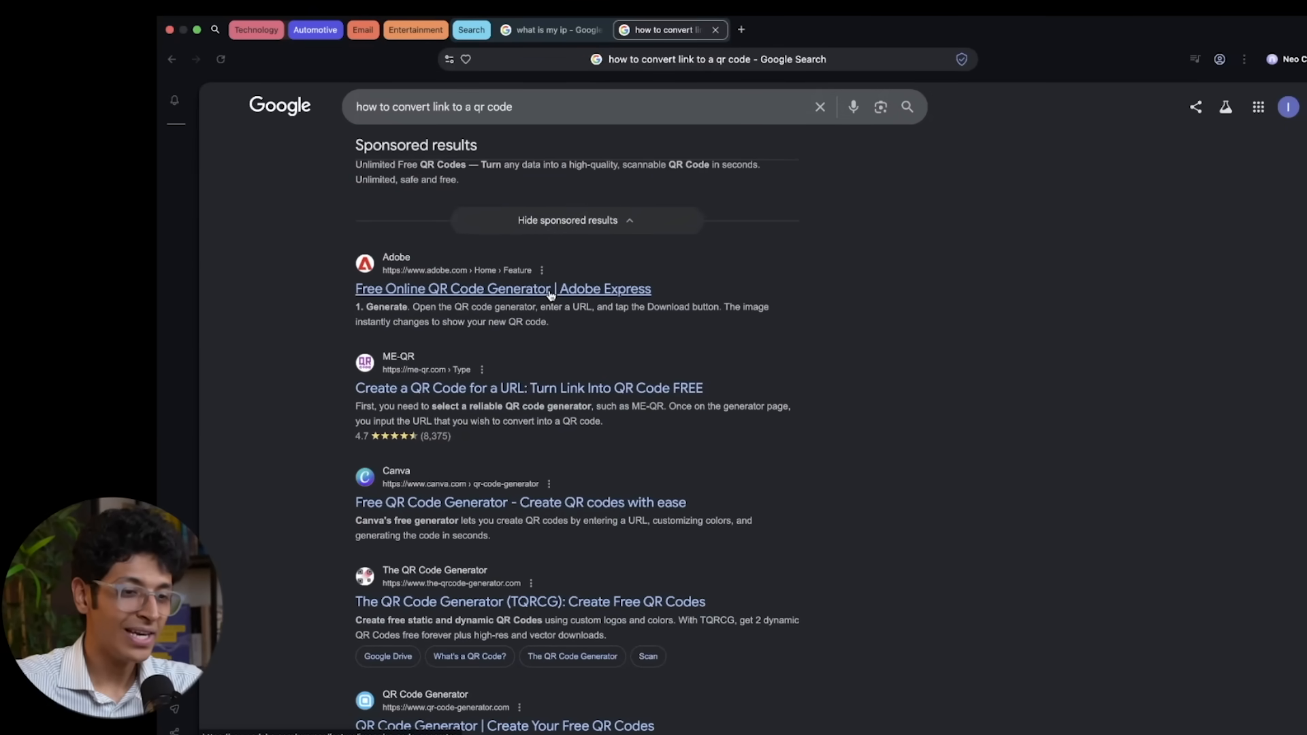
click(502, 288)
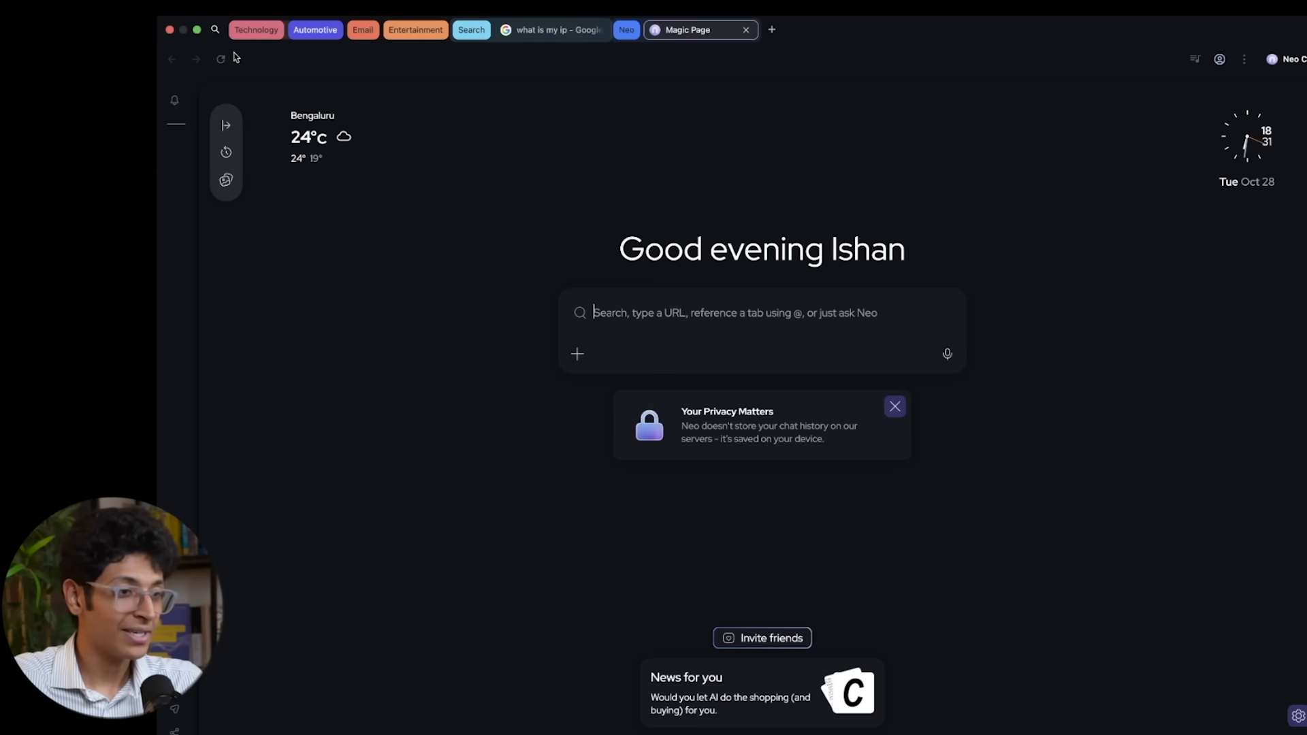
mouse_move(323, 53)
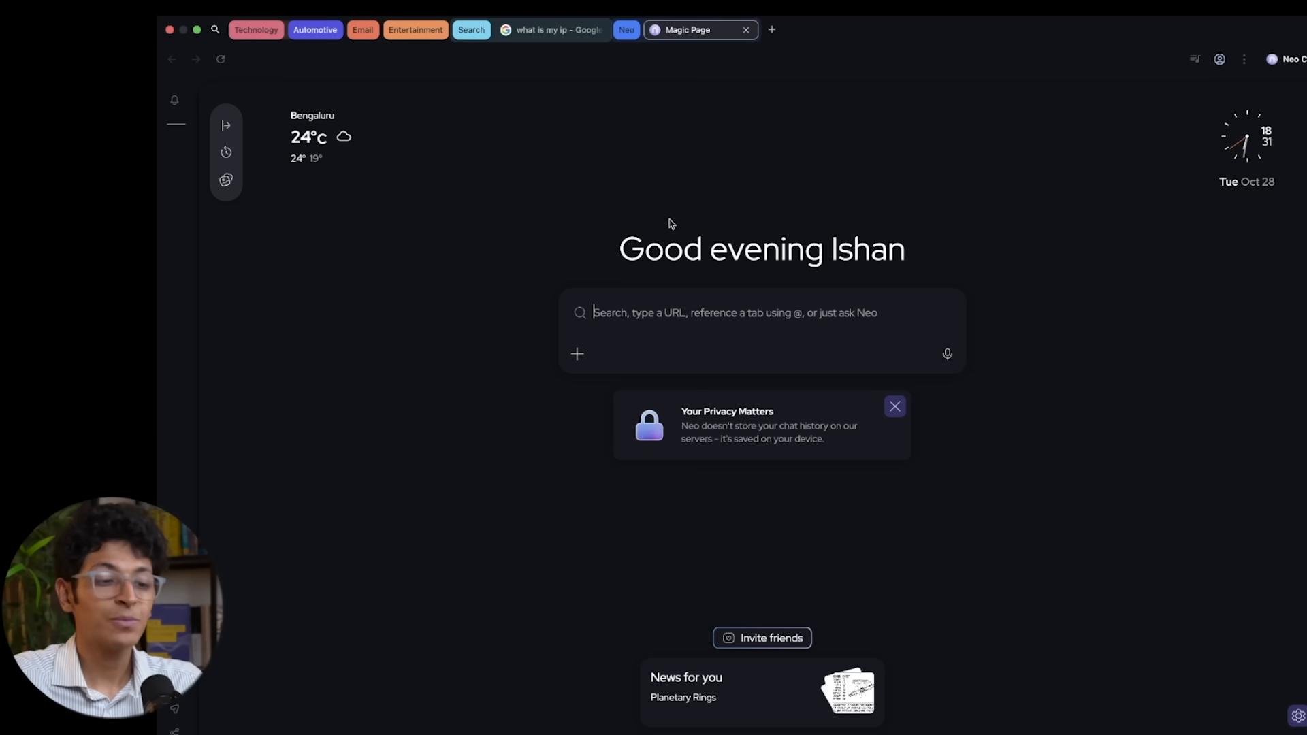
mouse_move(709, 146)
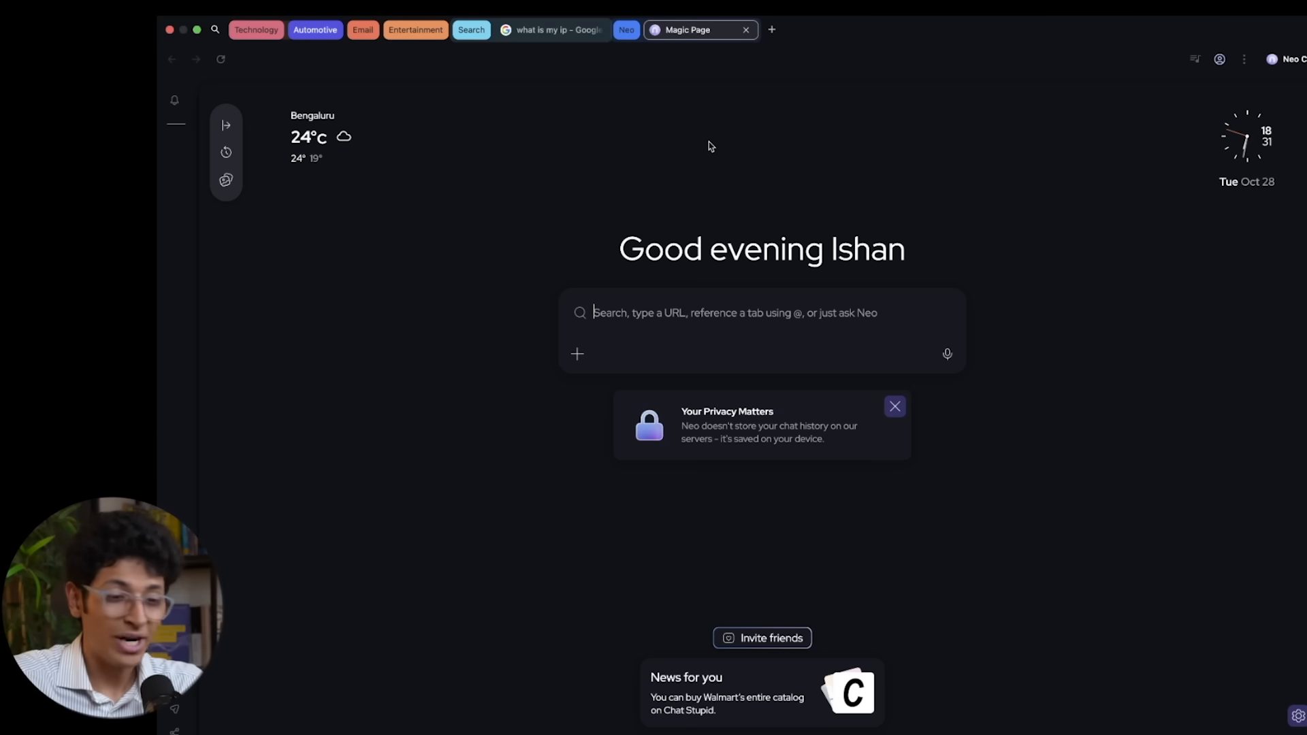
mouse_move(708, 156)
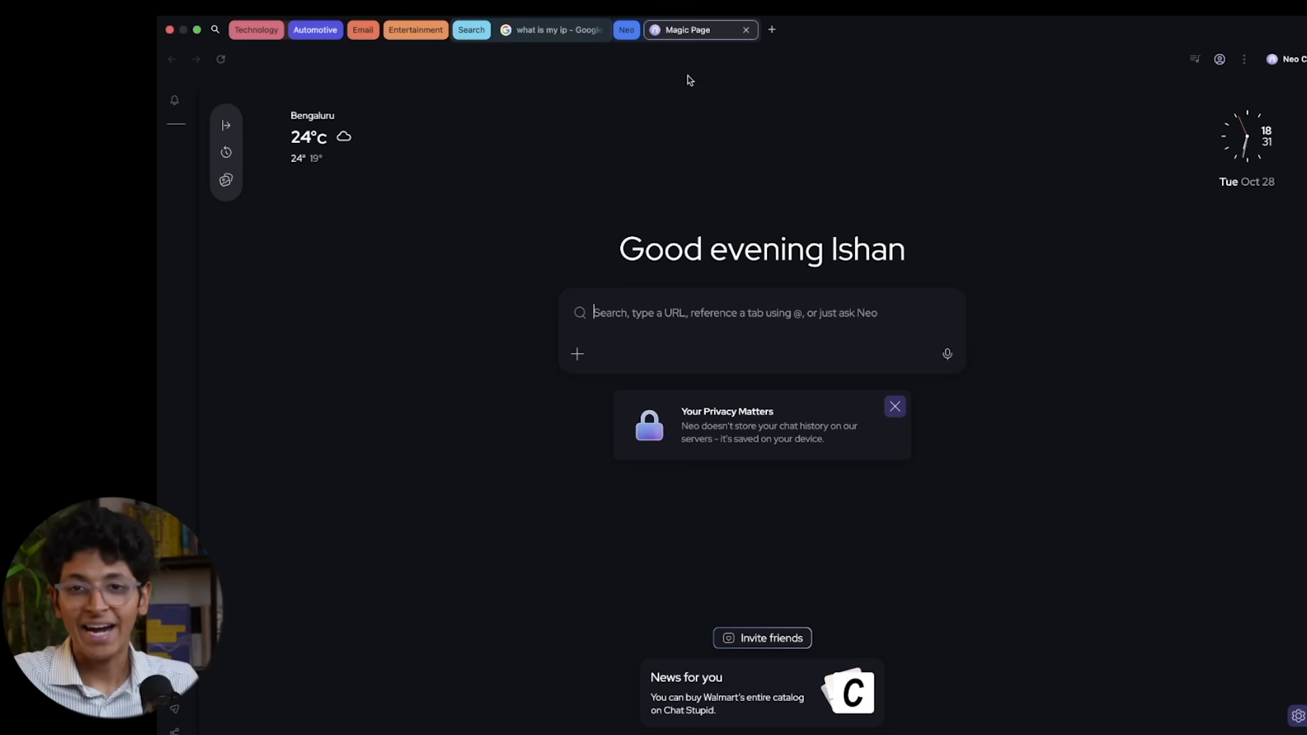
Search Google for 'how to start a startup sam altman' from the Magic Page box
text(how to start a startup sam altman)
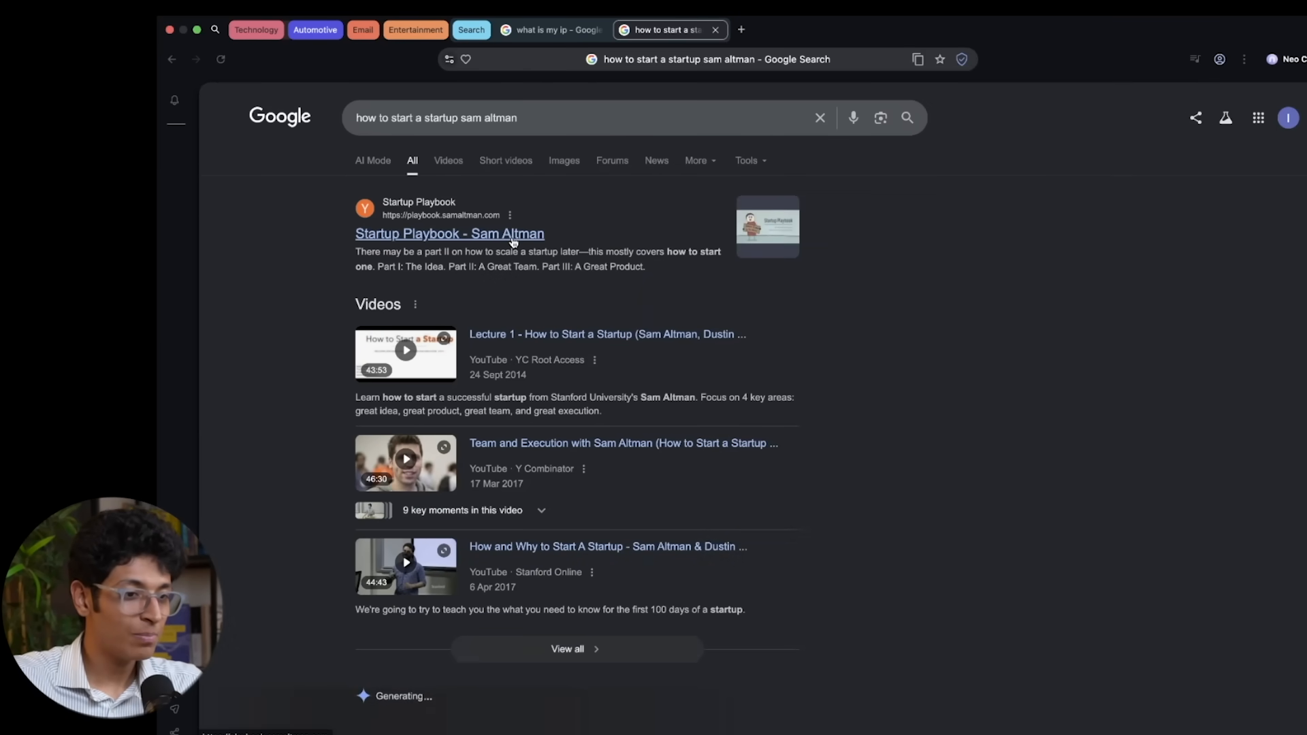
Get an 80/20 summary of Sam Altman's Startup Playbook in the sidebar, then view the Excel video
click(448, 234)
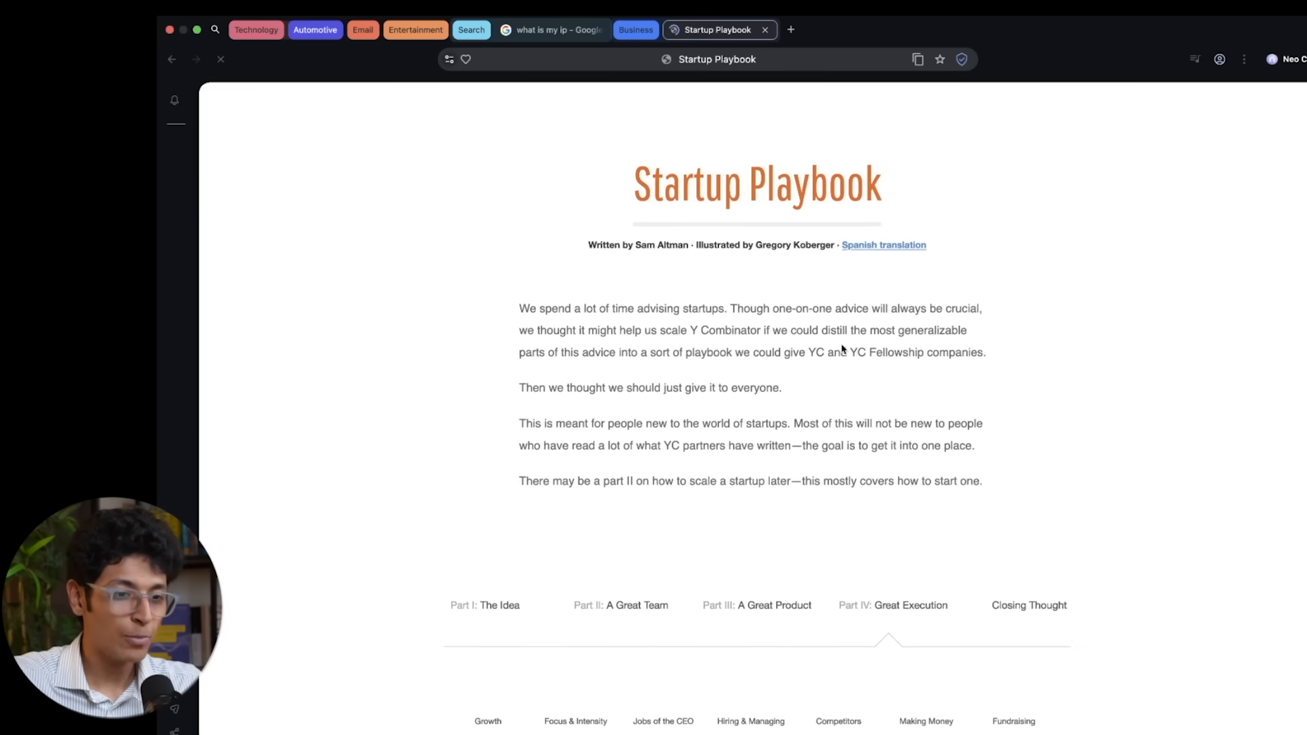
click(1271, 59)
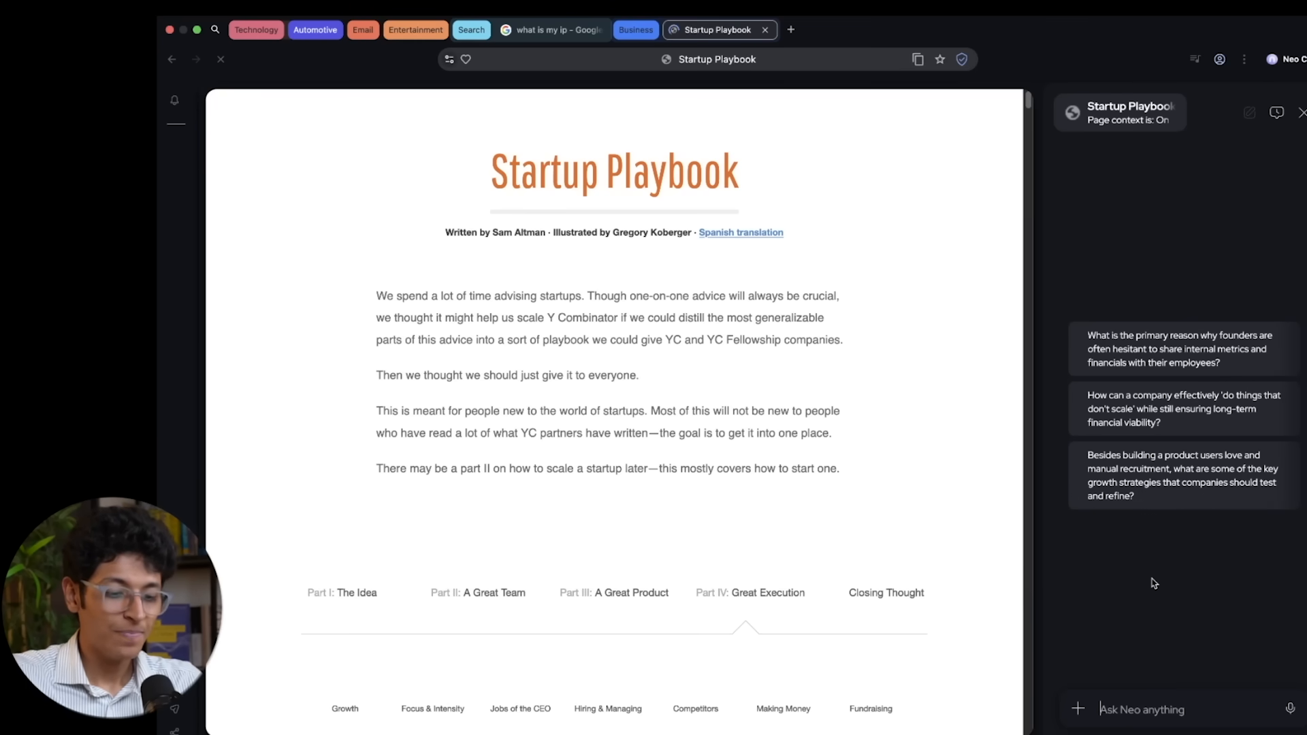
text(give me the 80/20 of this pa)
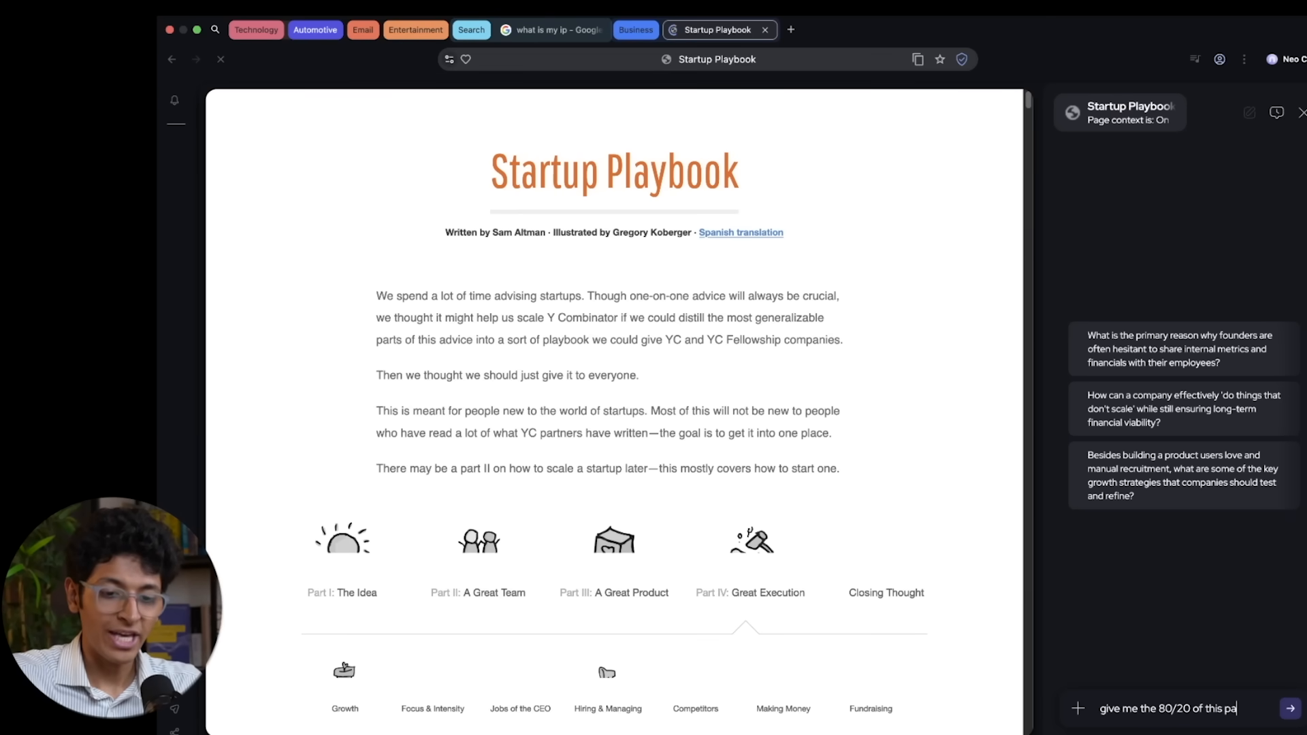
click(1289, 709)
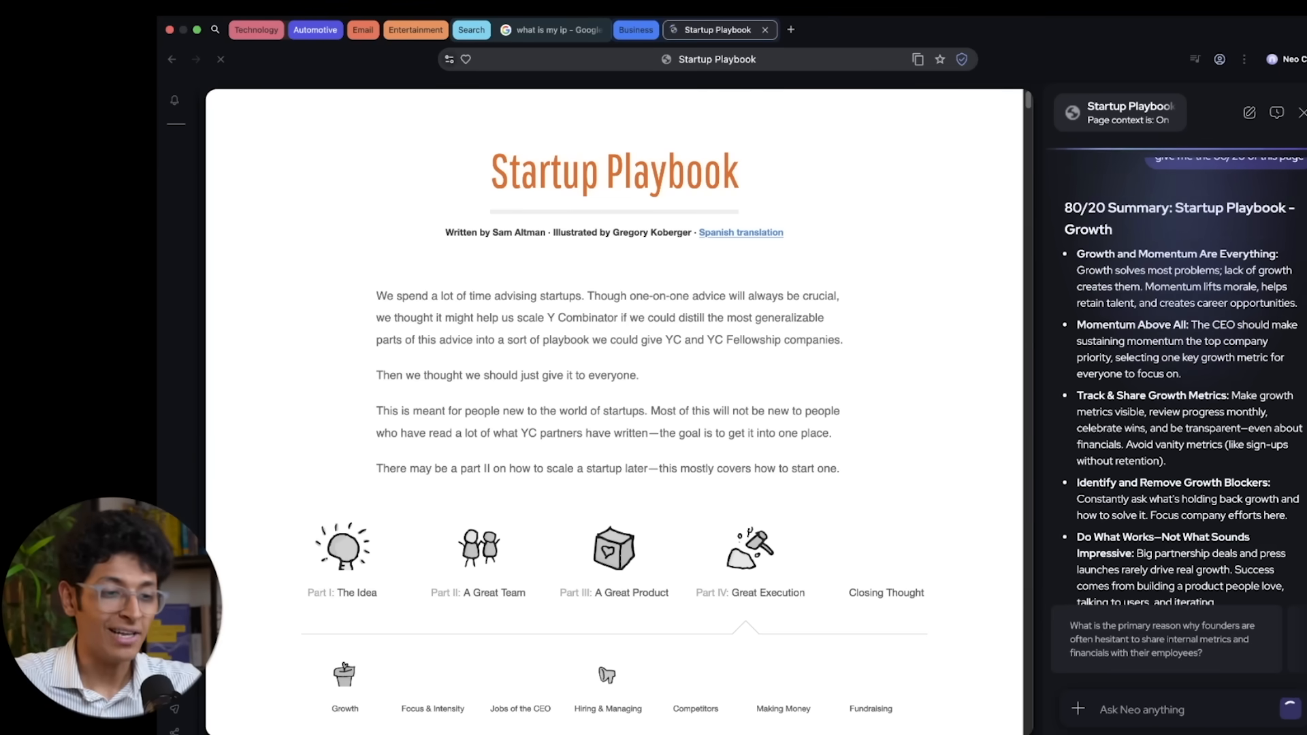
scroll(down, 3)
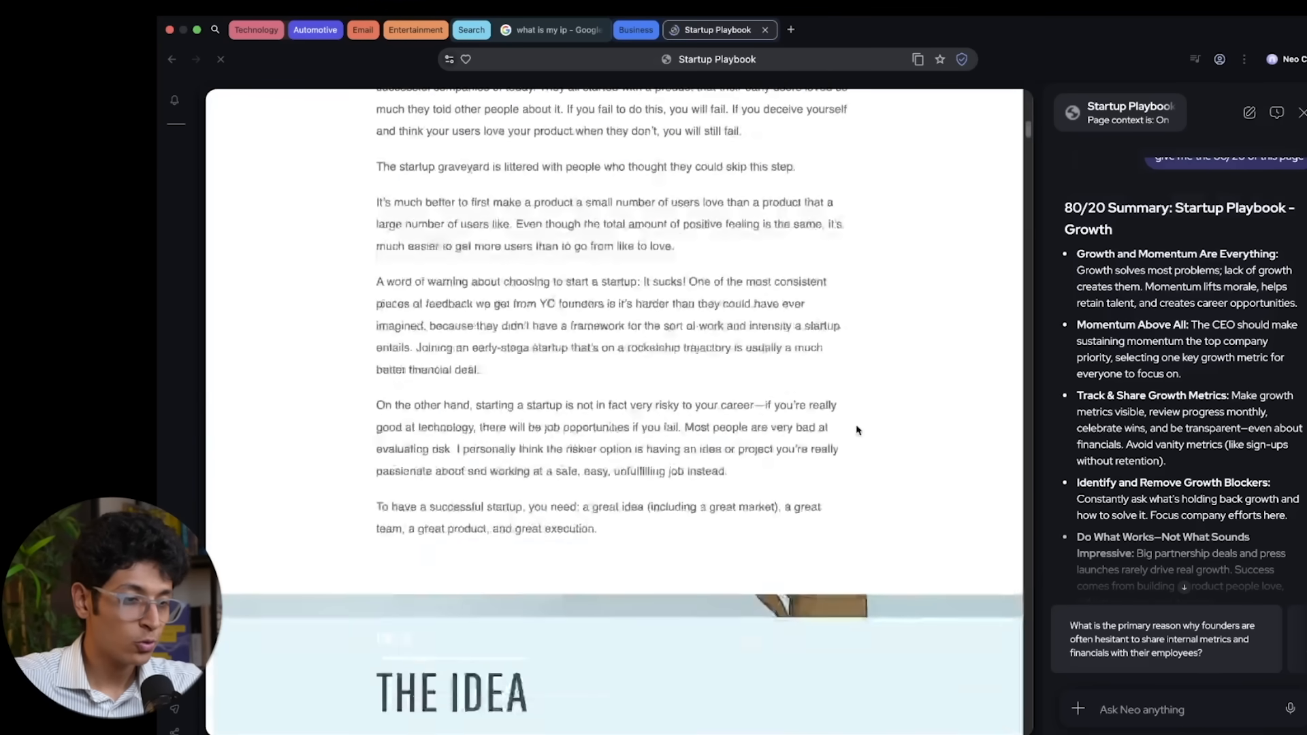
scroll(down, 3)
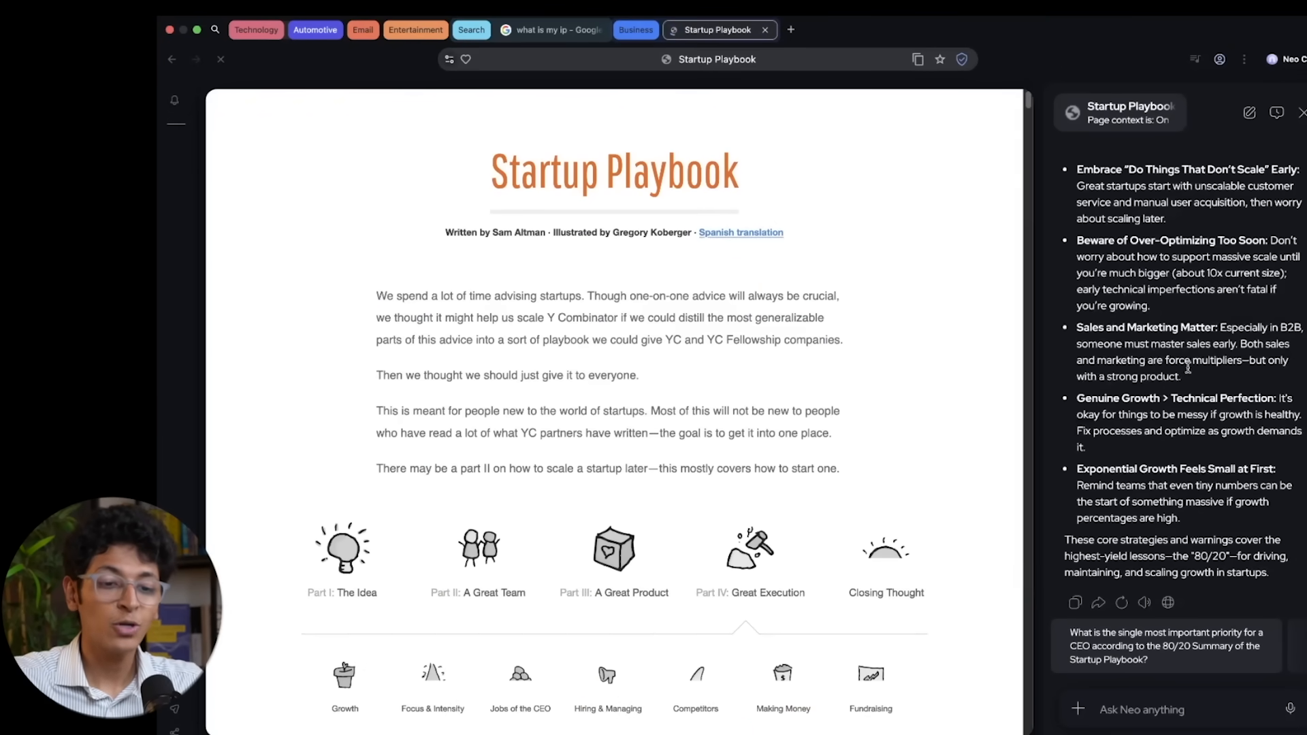
click(715, 30)
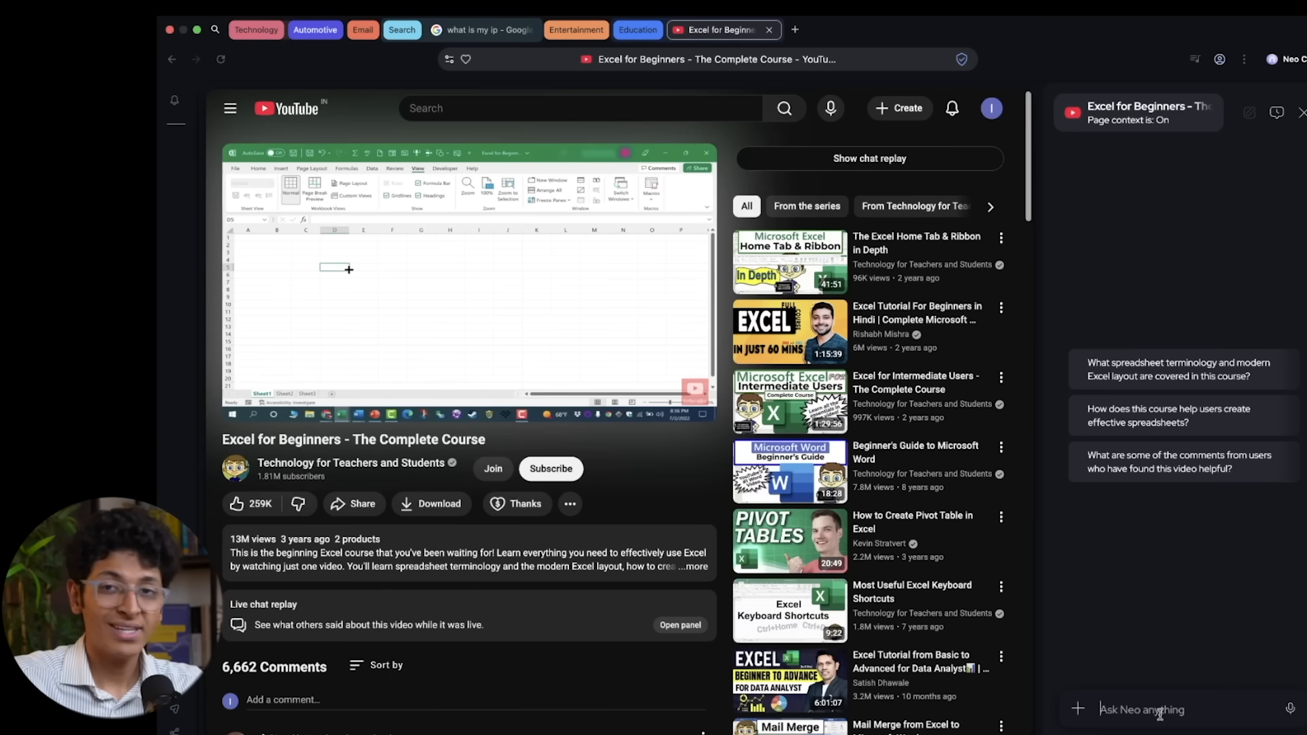
Ask the sidebar to 'summarise this video' for Excel for Beginners, then go to BMW X1
text(summarise)
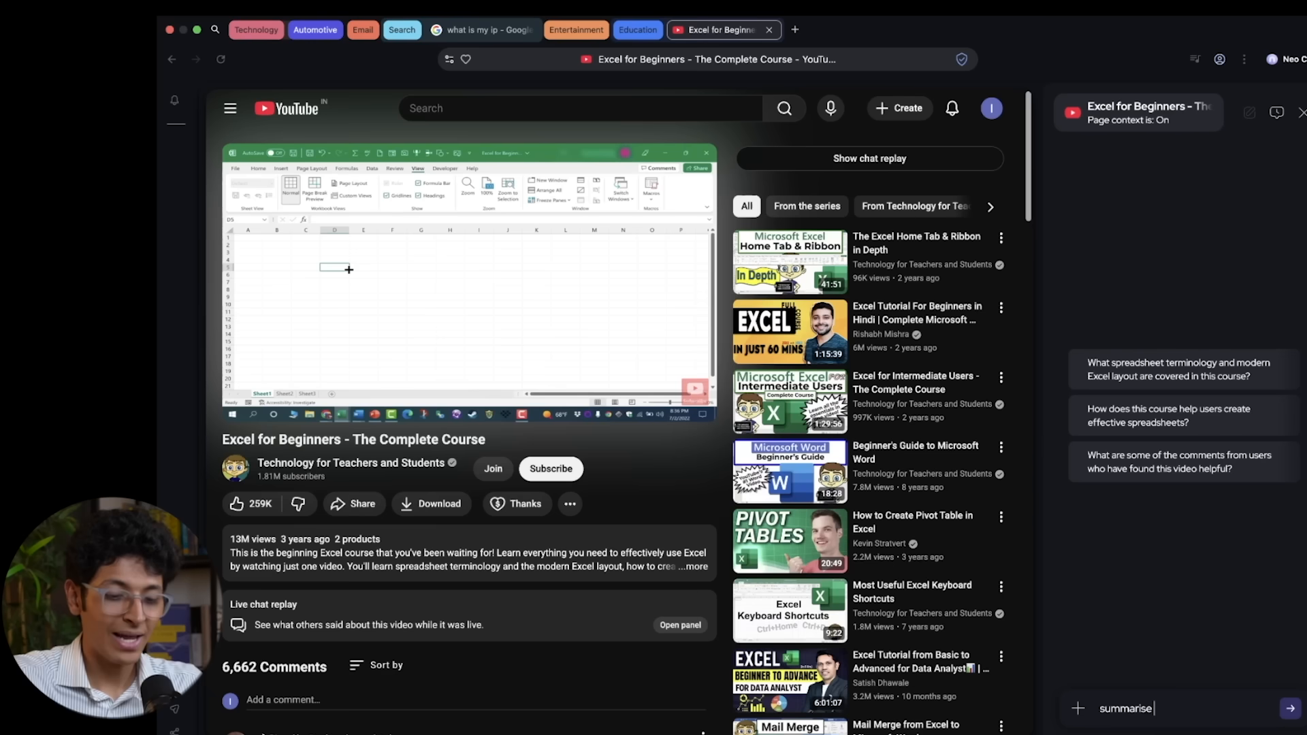
text(this vid)
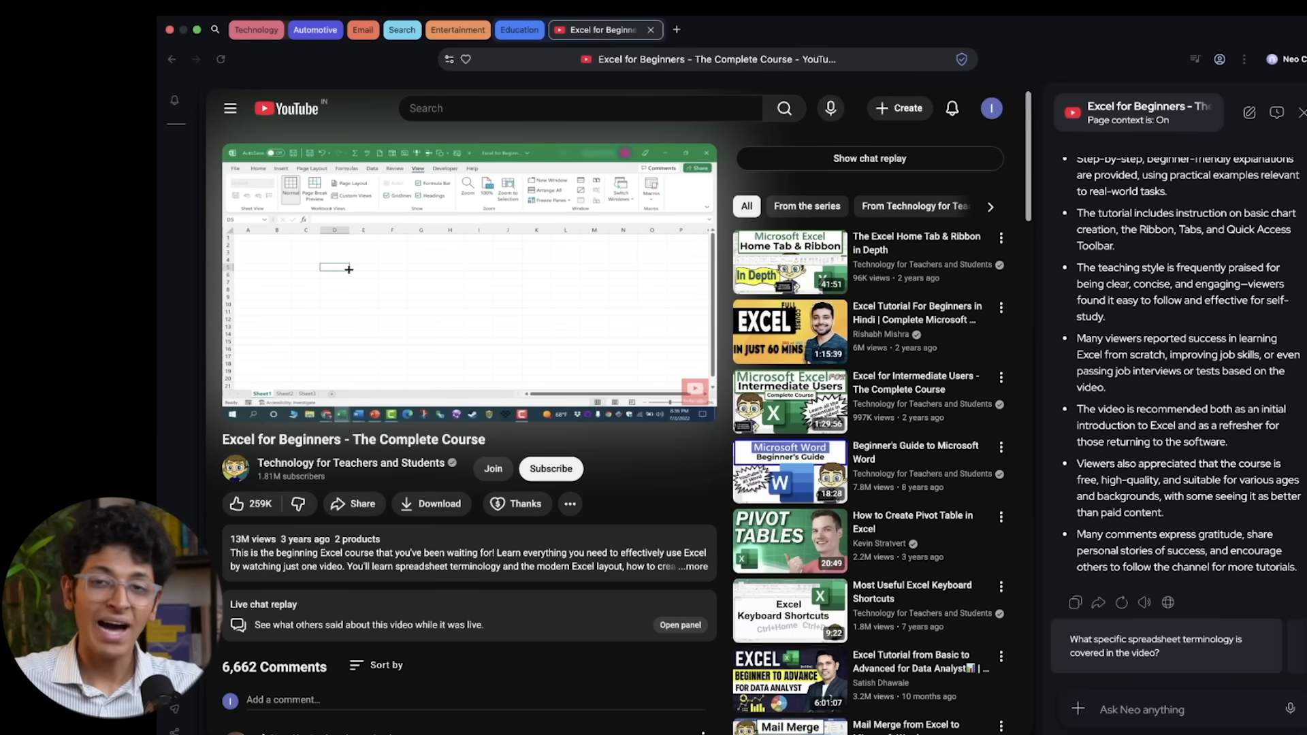
click(396, 30)
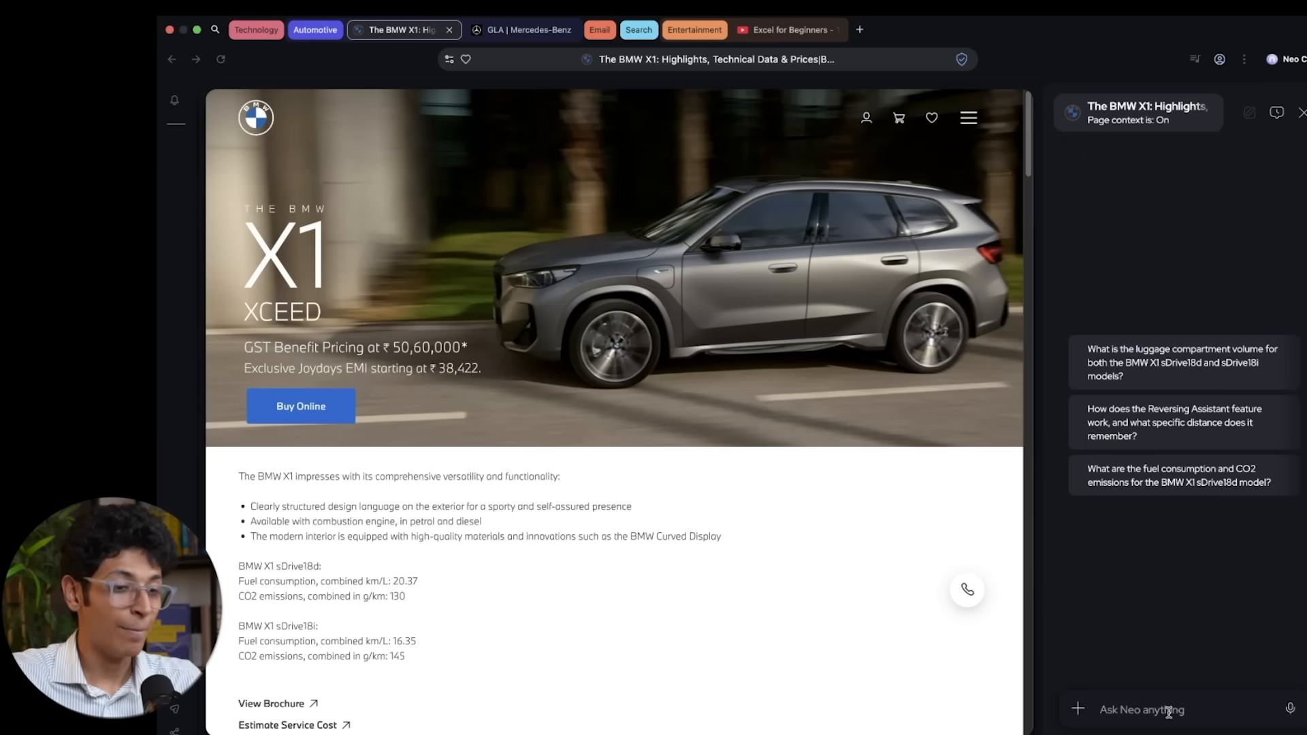
Ask 'what is the mileage of this car?' and 'is it best for bengaluru roads?' in the sidebar
text(what)
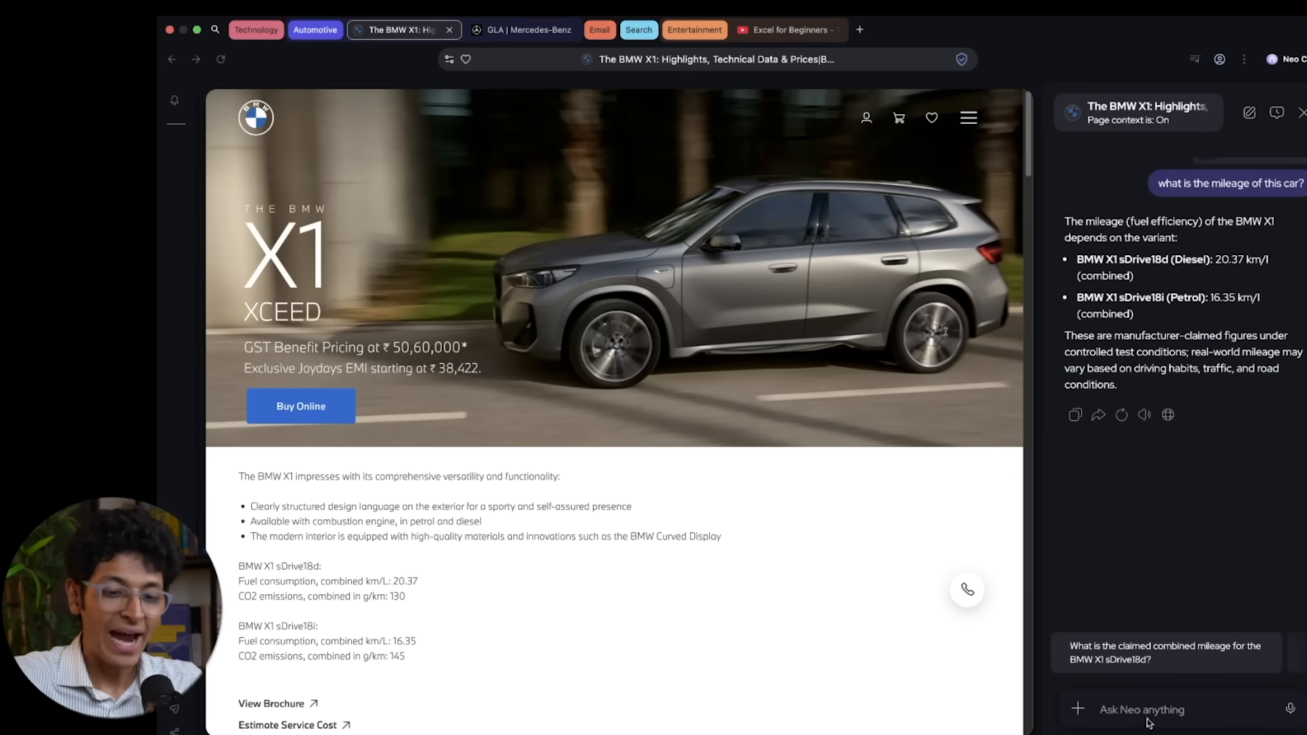
text(is t)
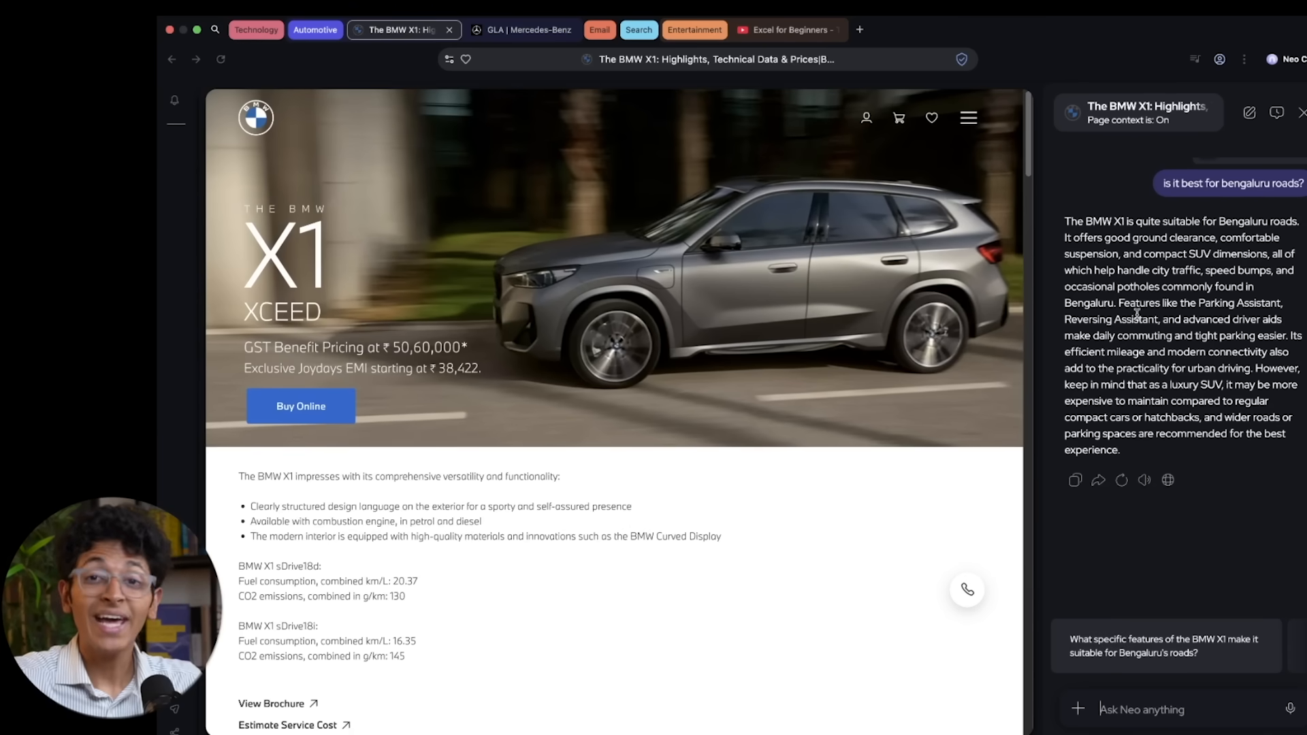
scroll(down, 3)
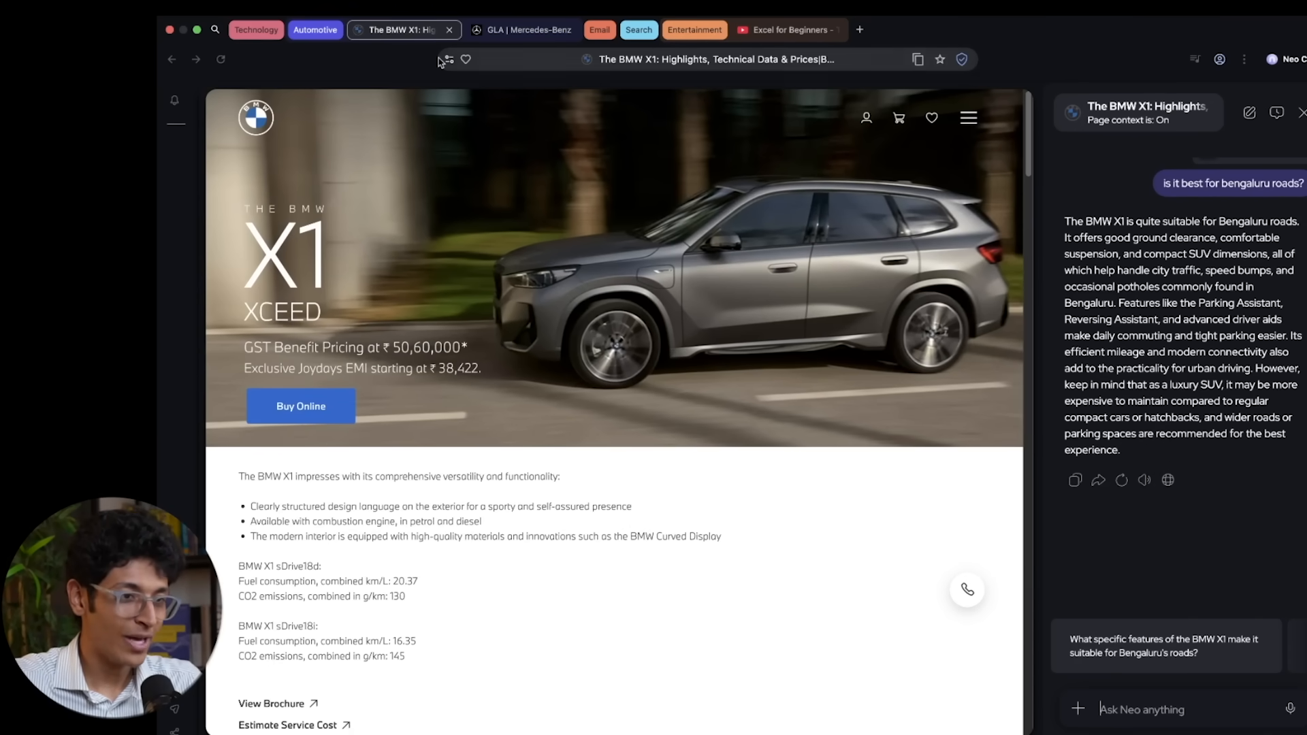
click(523, 30)
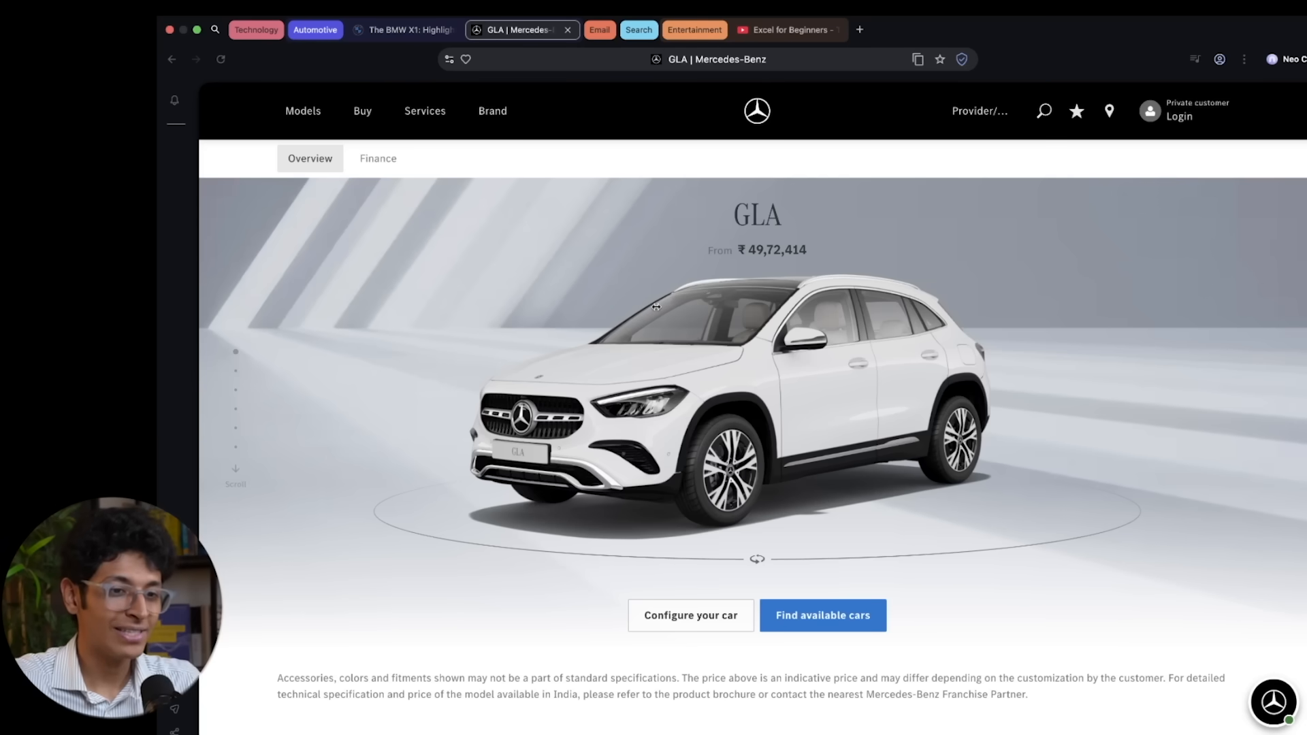
mouse_move(865, 55)
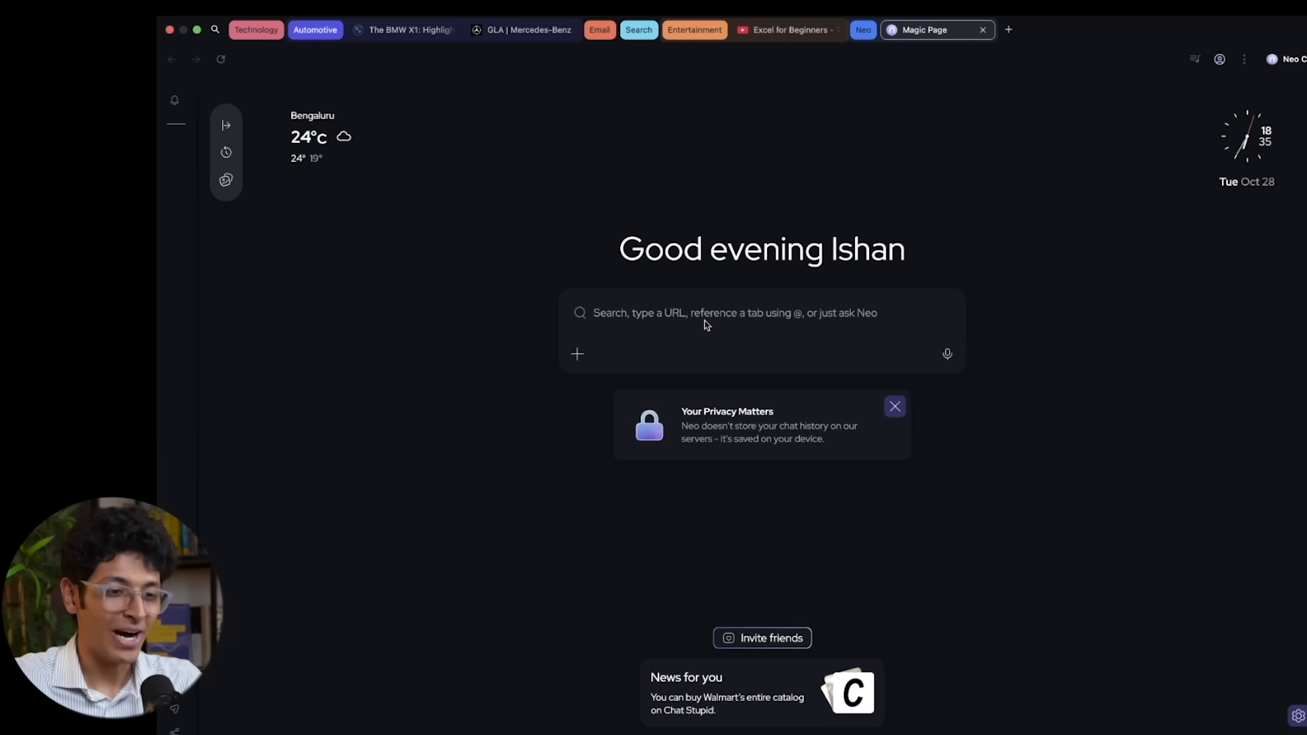
text(compare @)
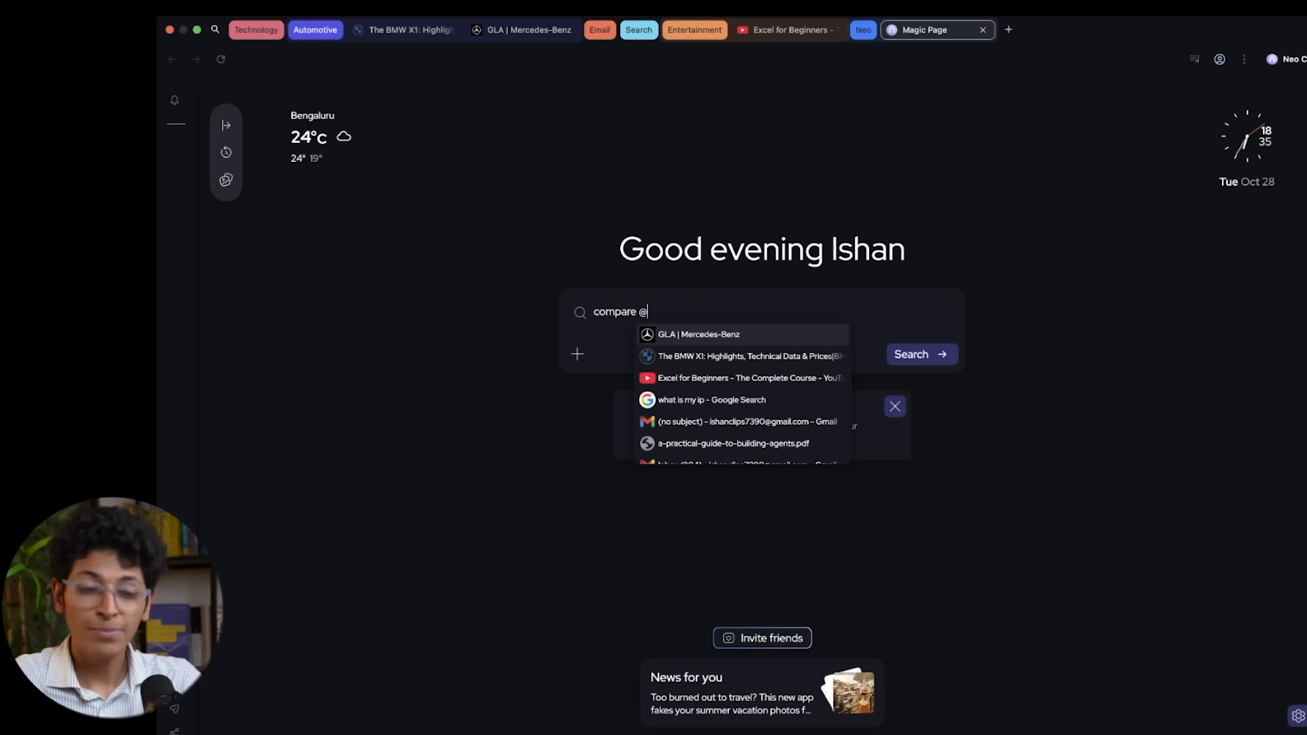
click(701, 334)
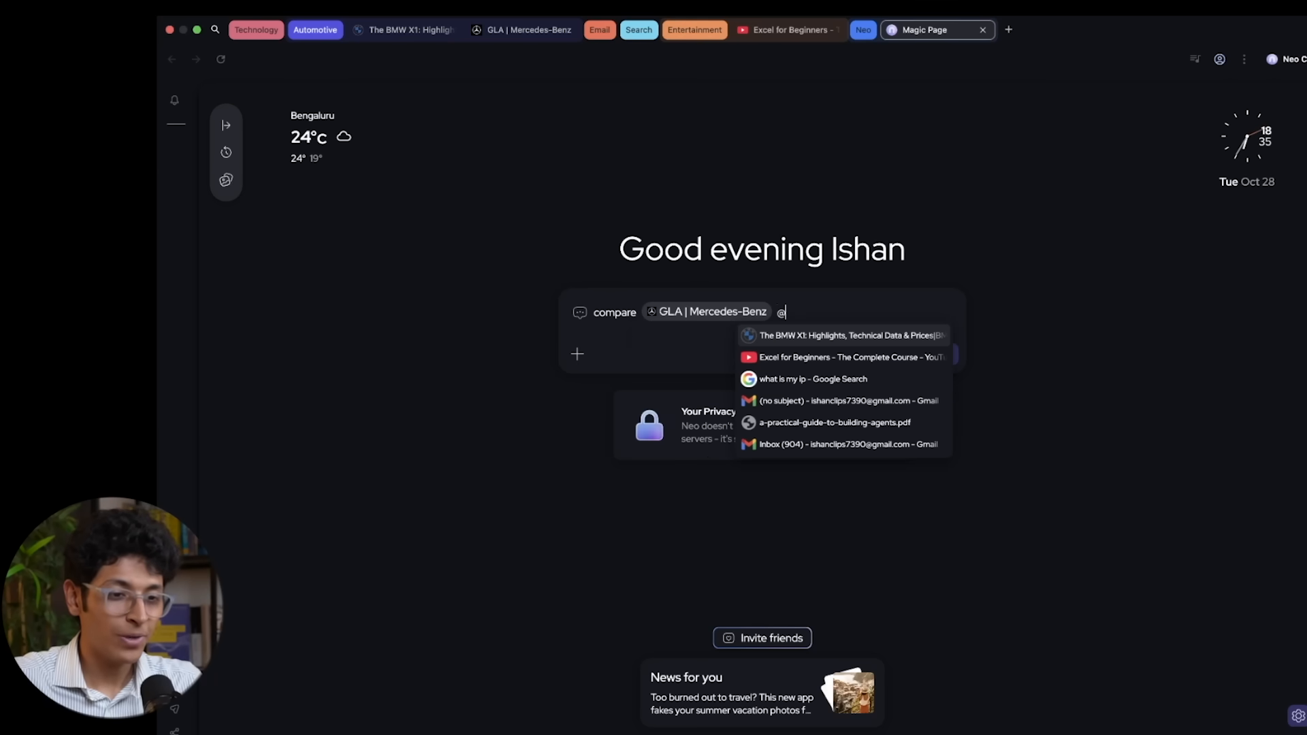
click(843, 335)
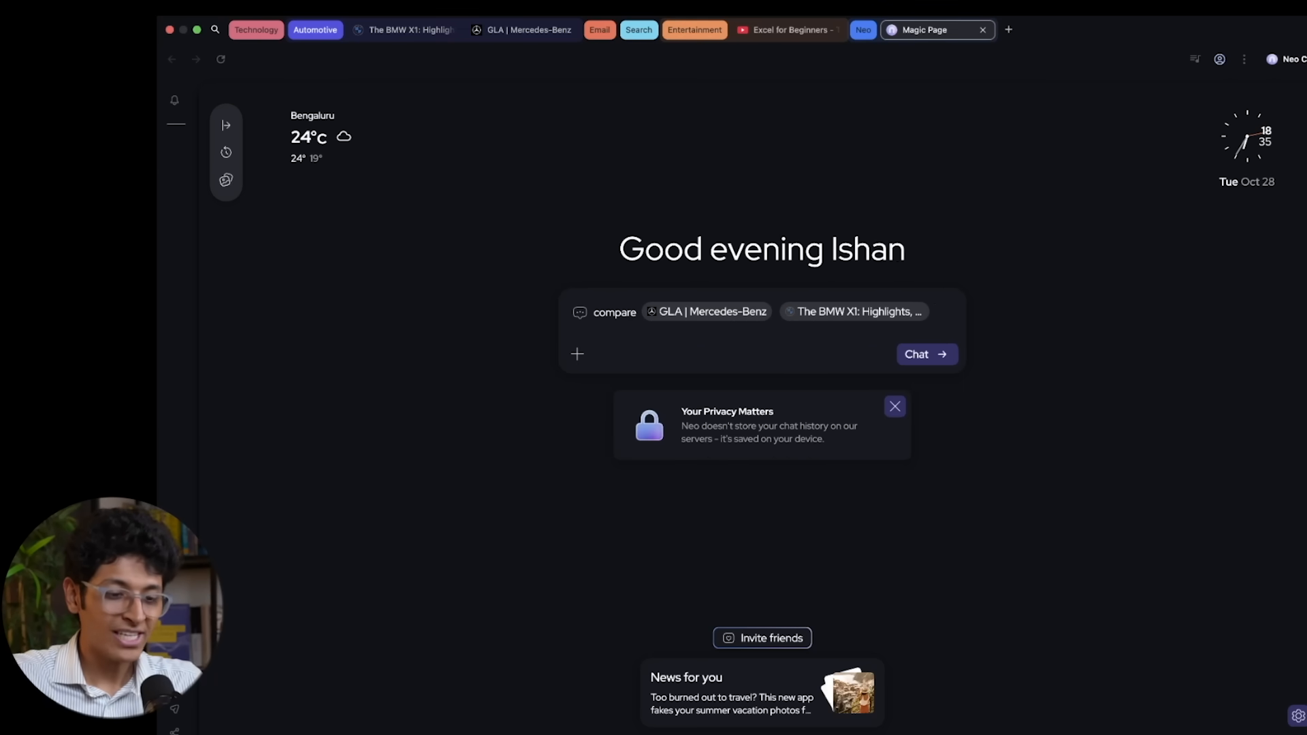
text(and tell me which is best value for mo)
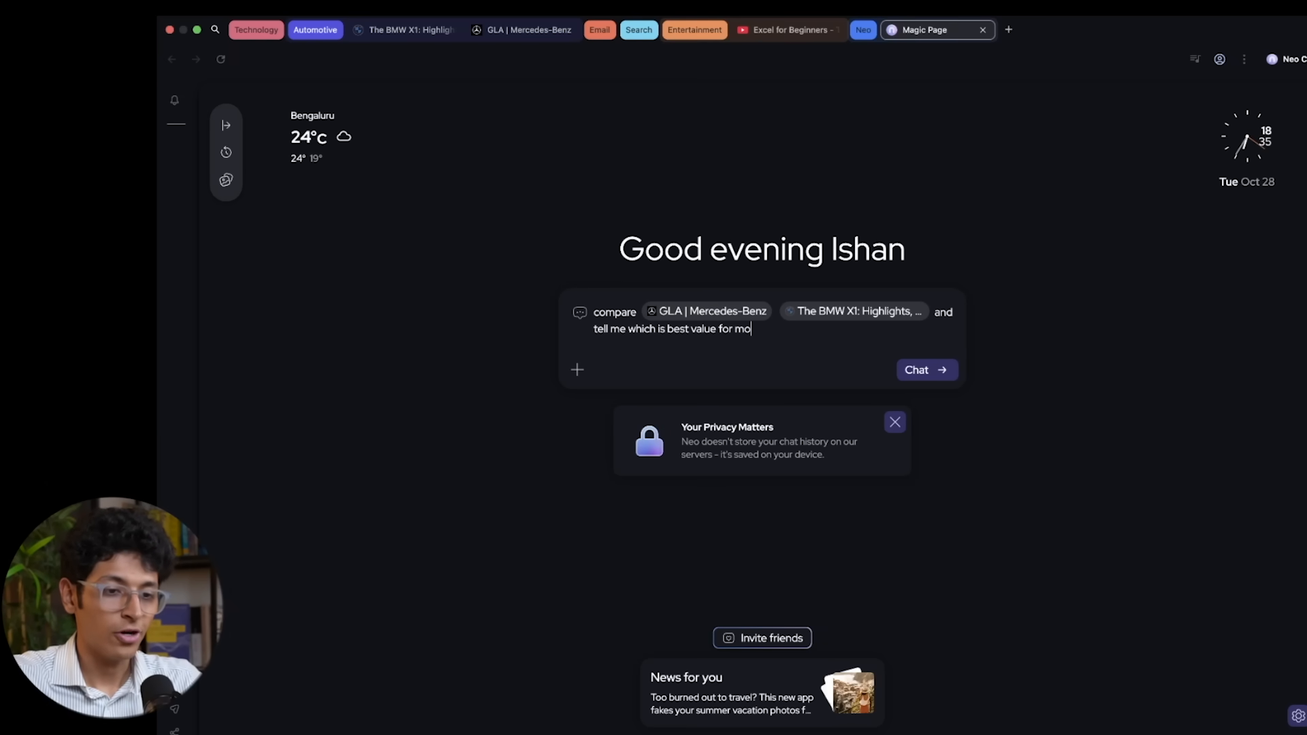
Send the GLA versus BMW X1 comparison prompt and read through the value-for-money answer
click(926, 369)
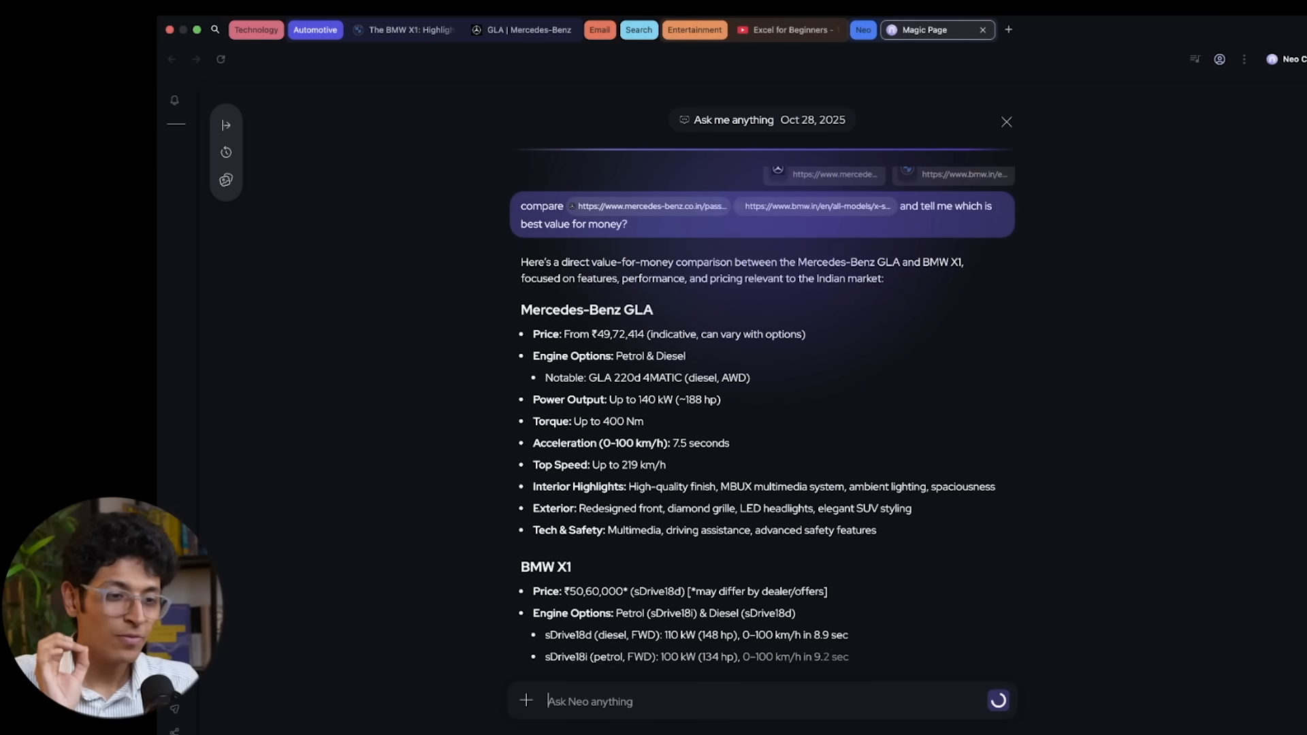
scroll(down, 3)
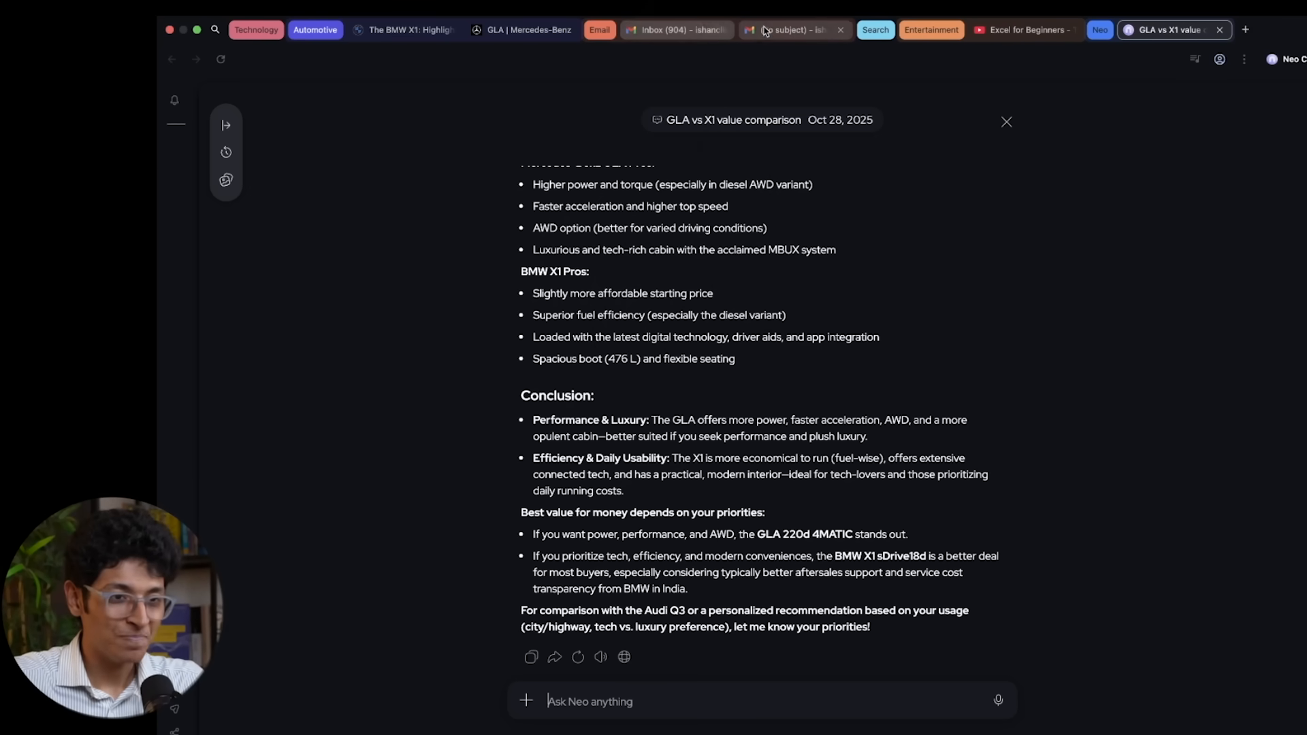
From the Gmail inbox, open the (no subject) résumé email and start a reply
click(675, 30)
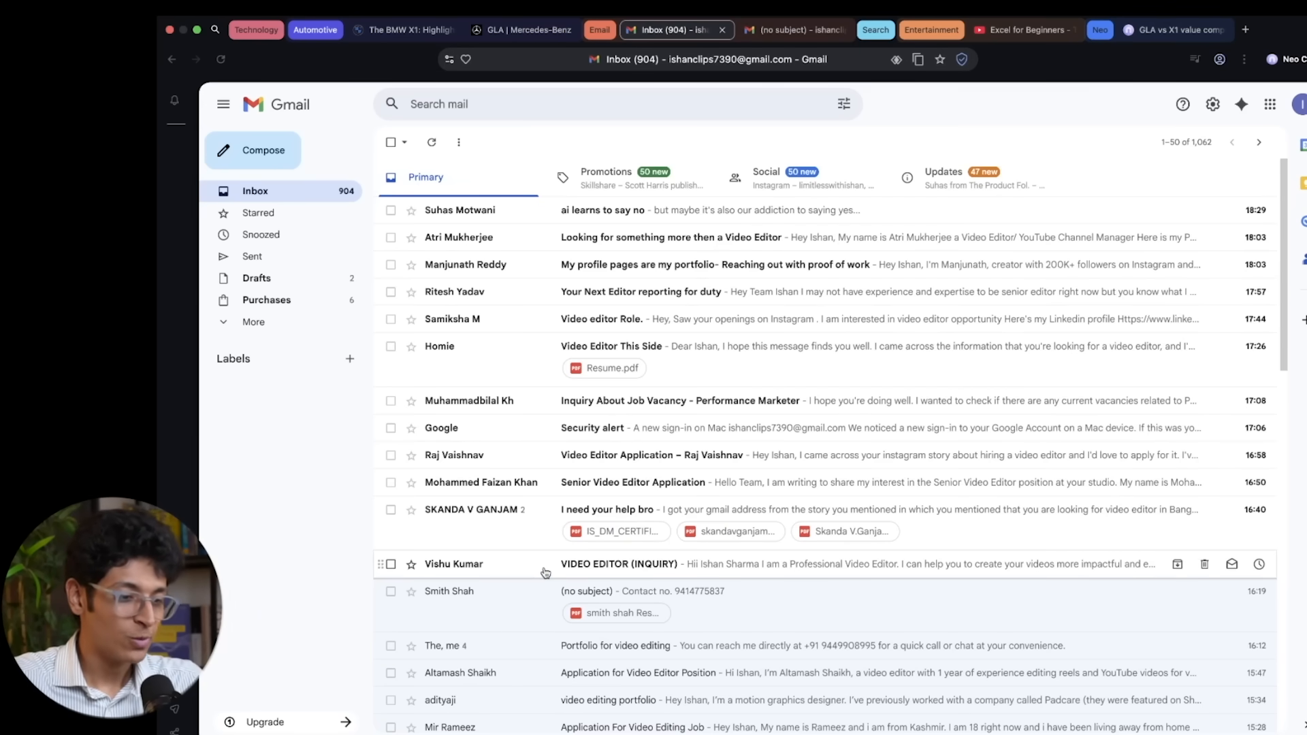
click(448, 591)
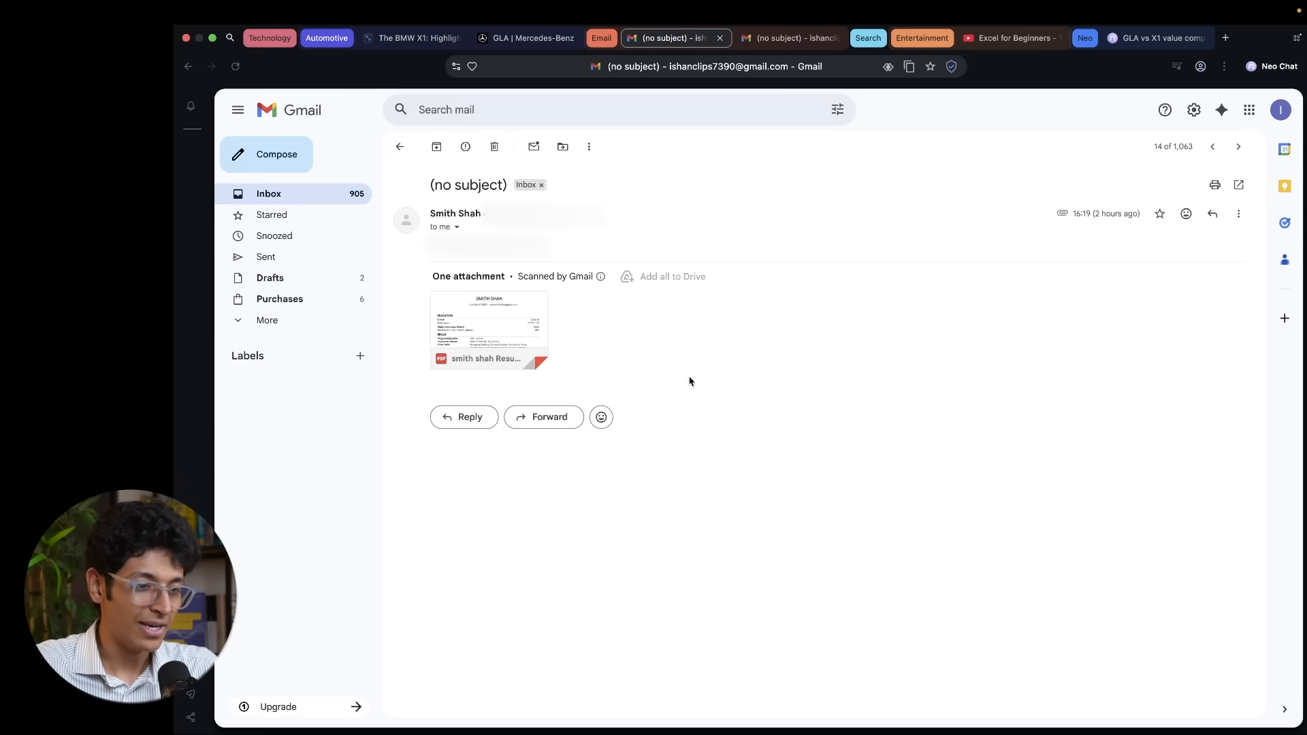
click(464, 416)
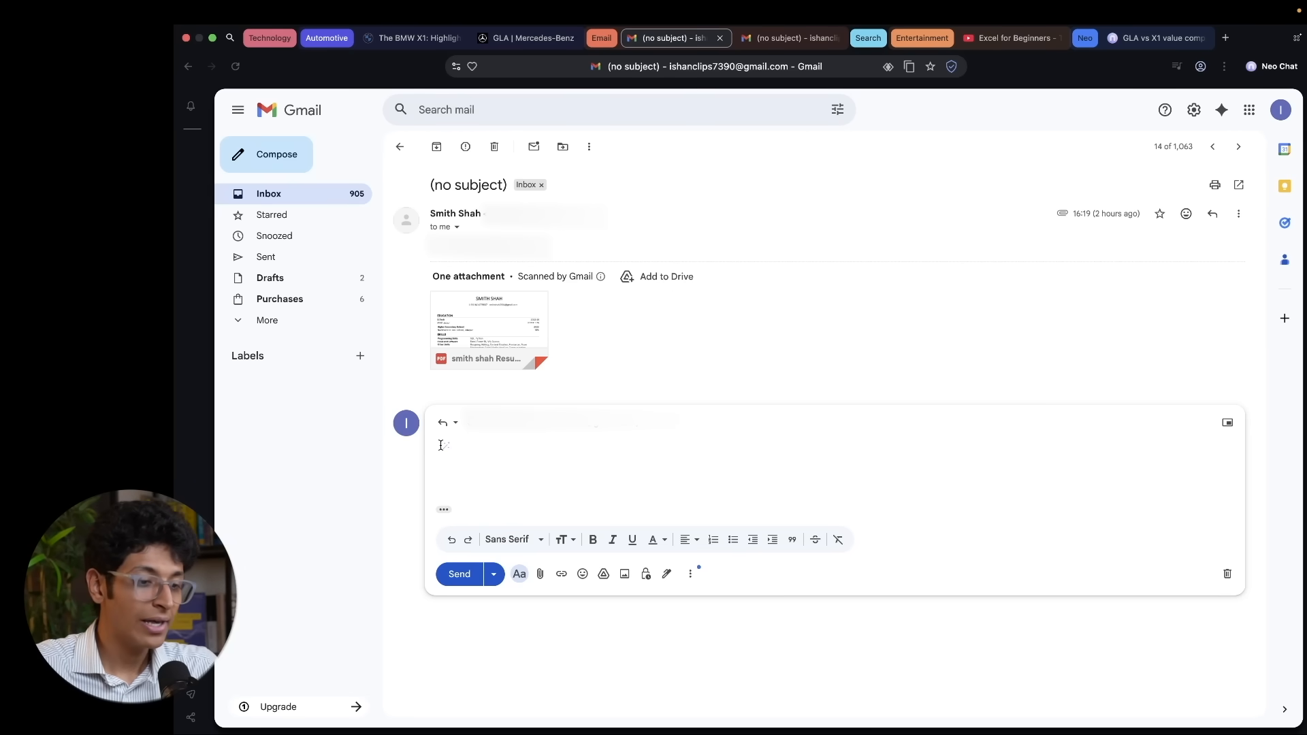
Prompt Help me write for a gentle reply asking him to resubmit, and generate the draft
click(441, 444)
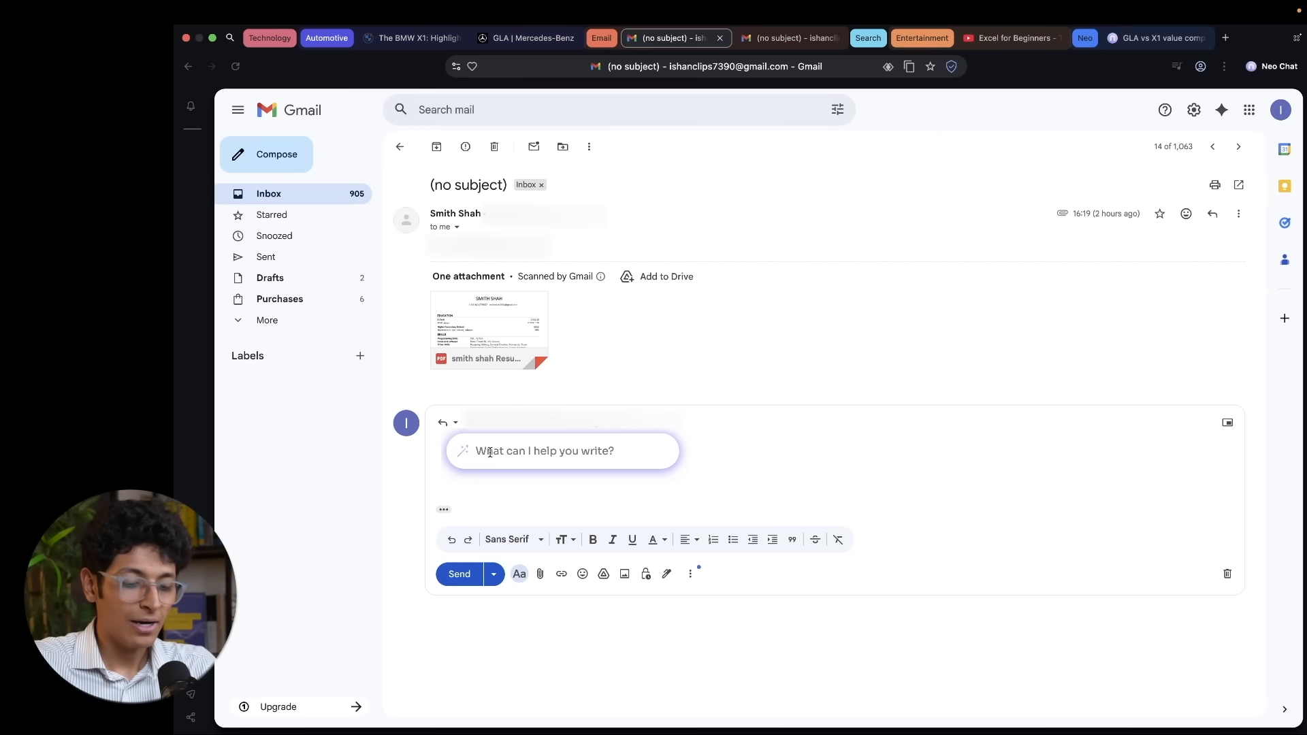
text(reply to this email with a)
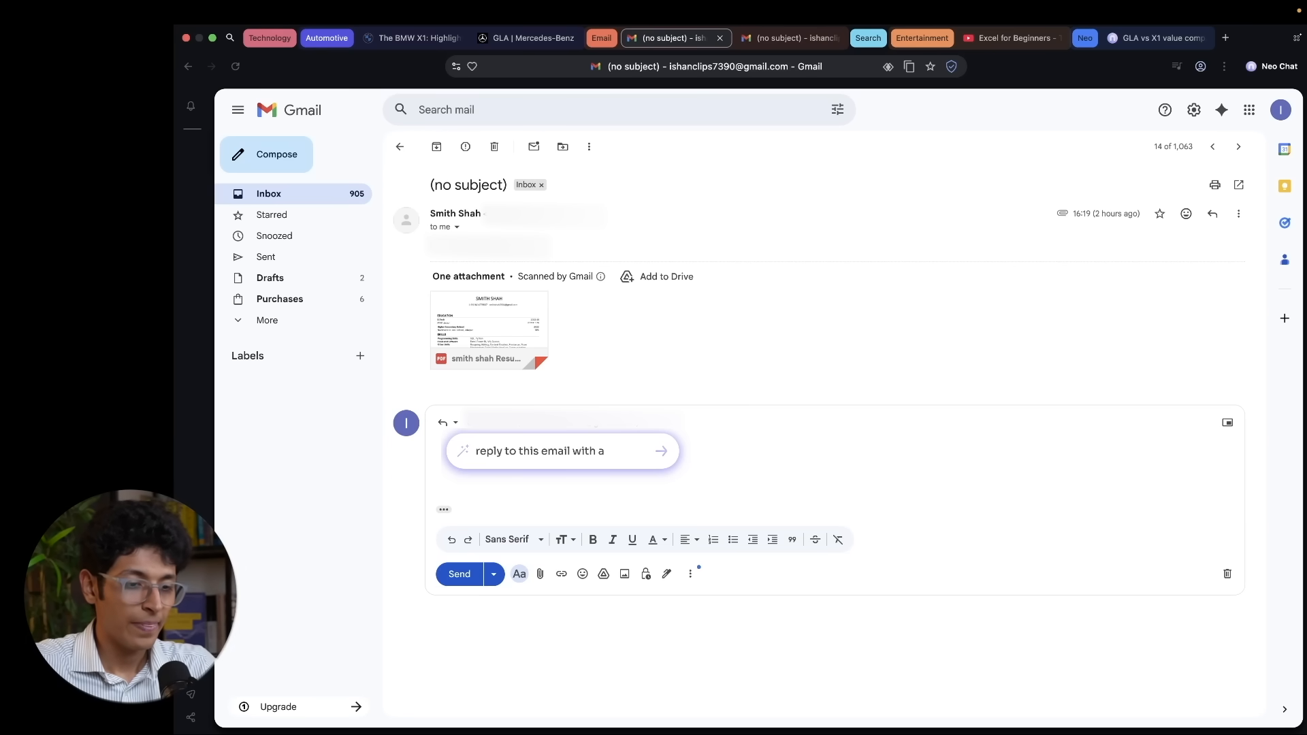
text(gente)
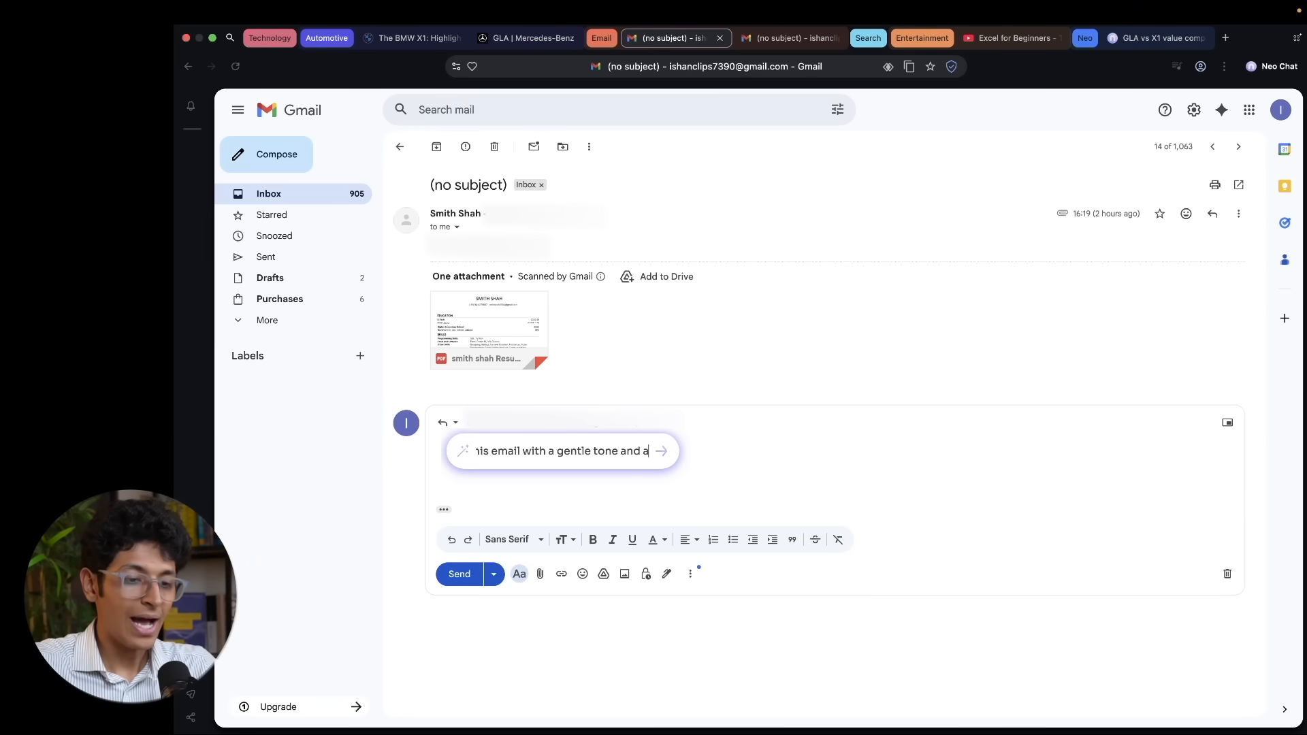
text(ask him to)
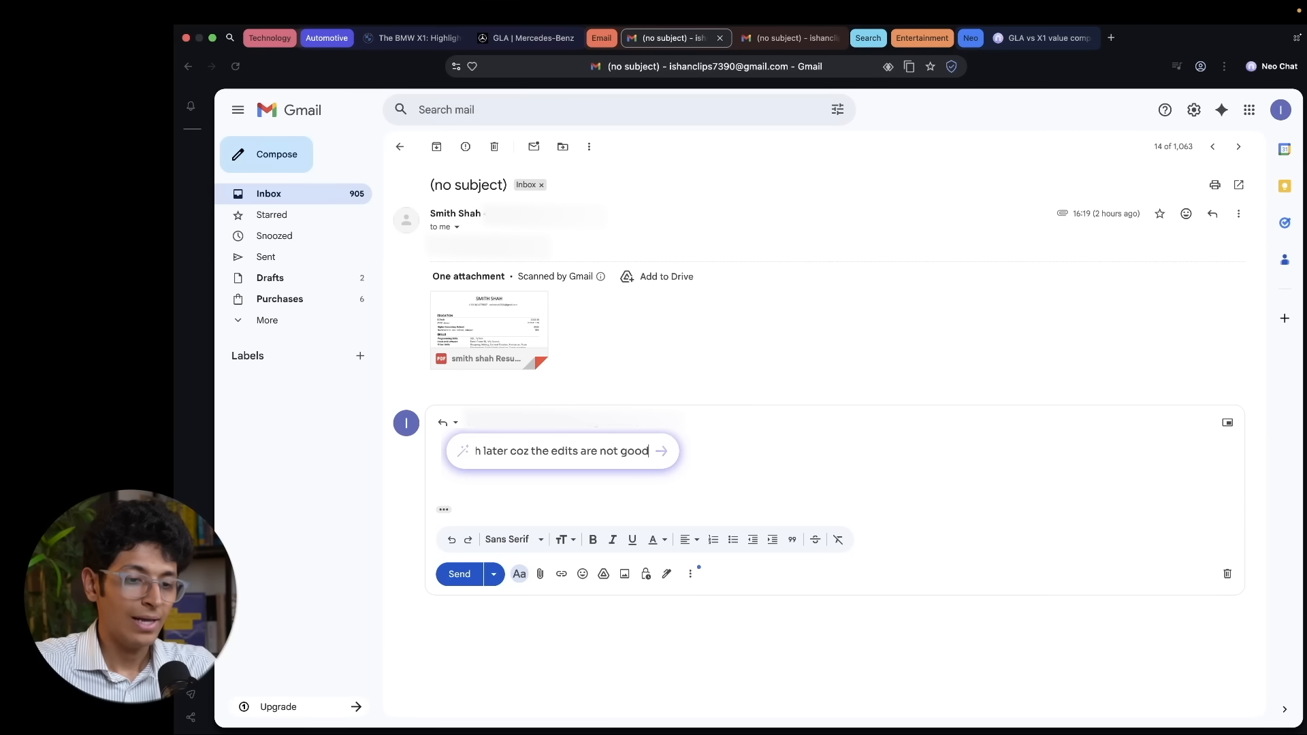
click(661, 451)
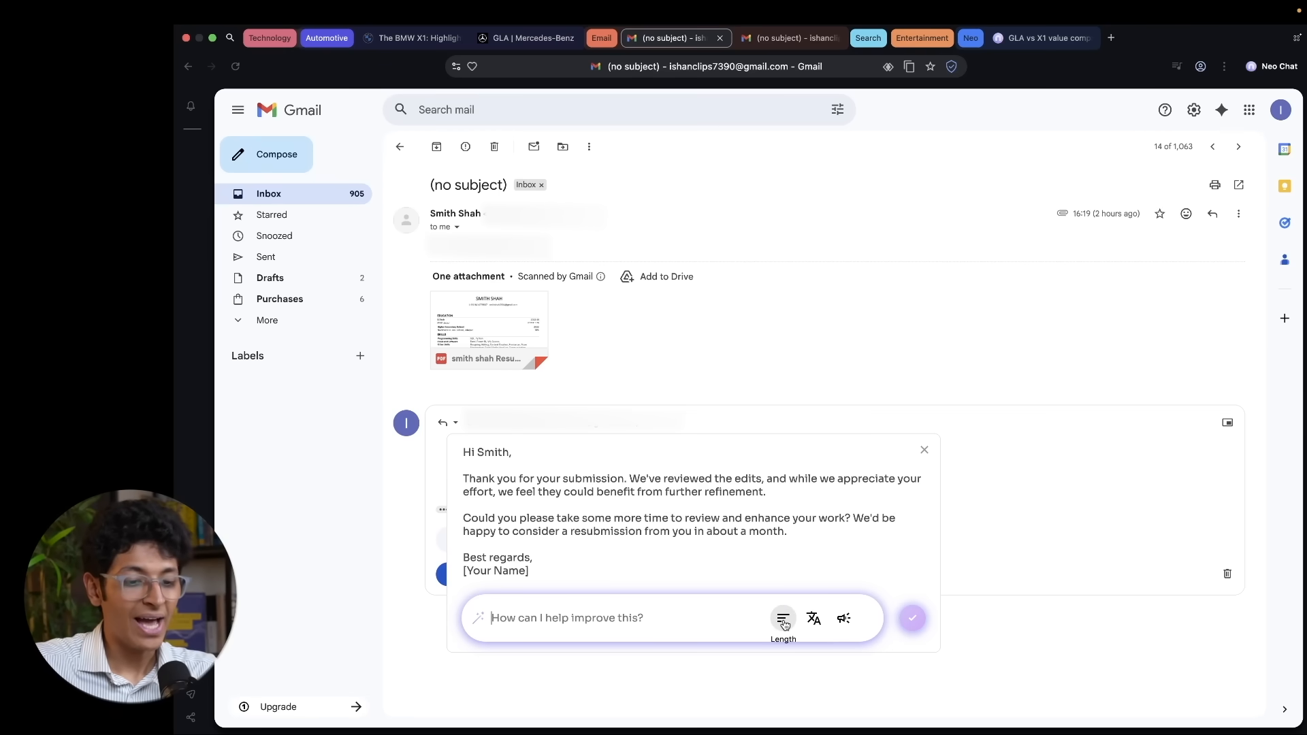
View the Length and Language refinement options for the AI-drafted reply
click(782, 618)
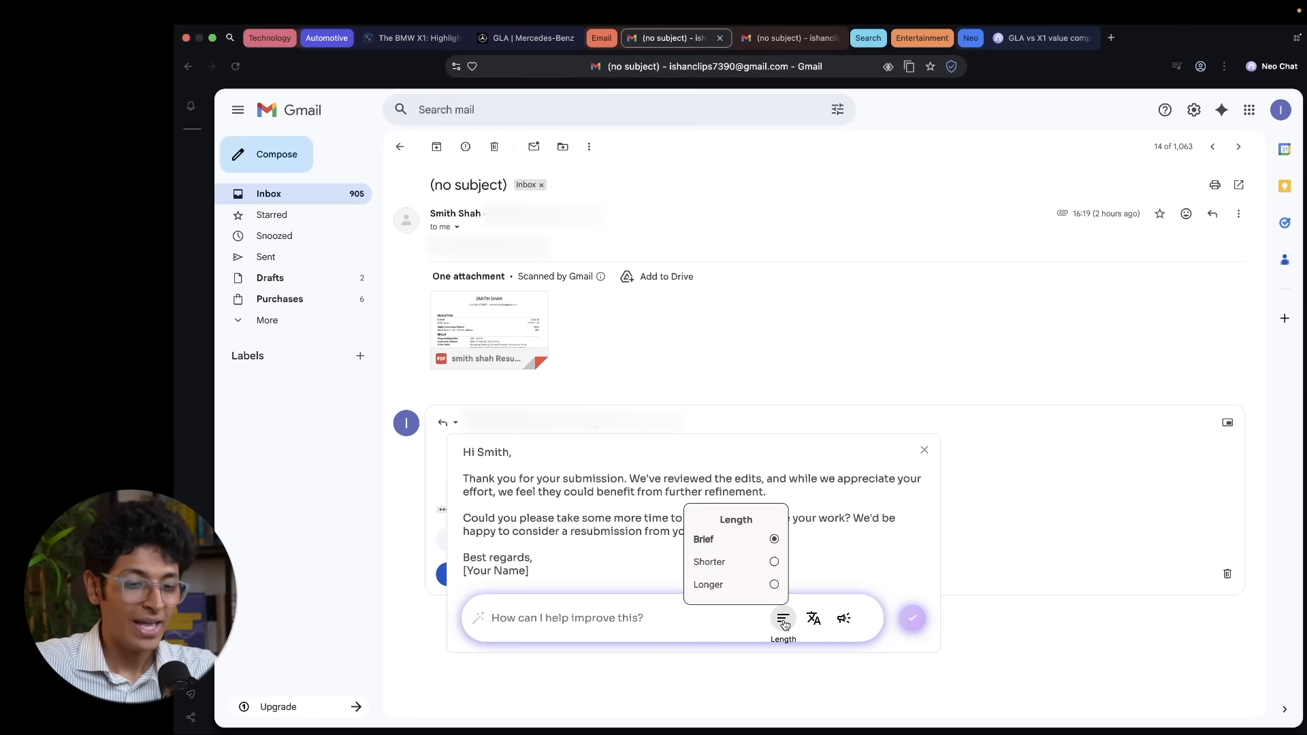
click(814, 617)
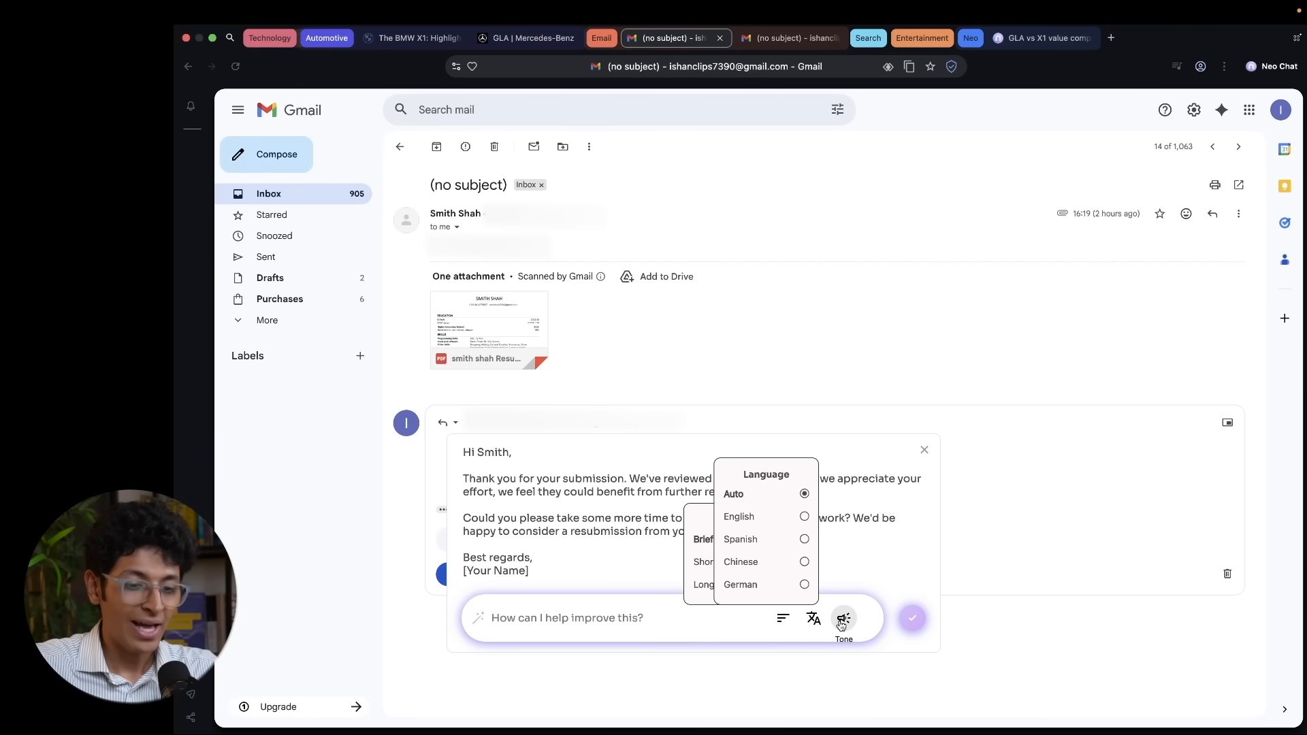
mouse_move(813, 617)
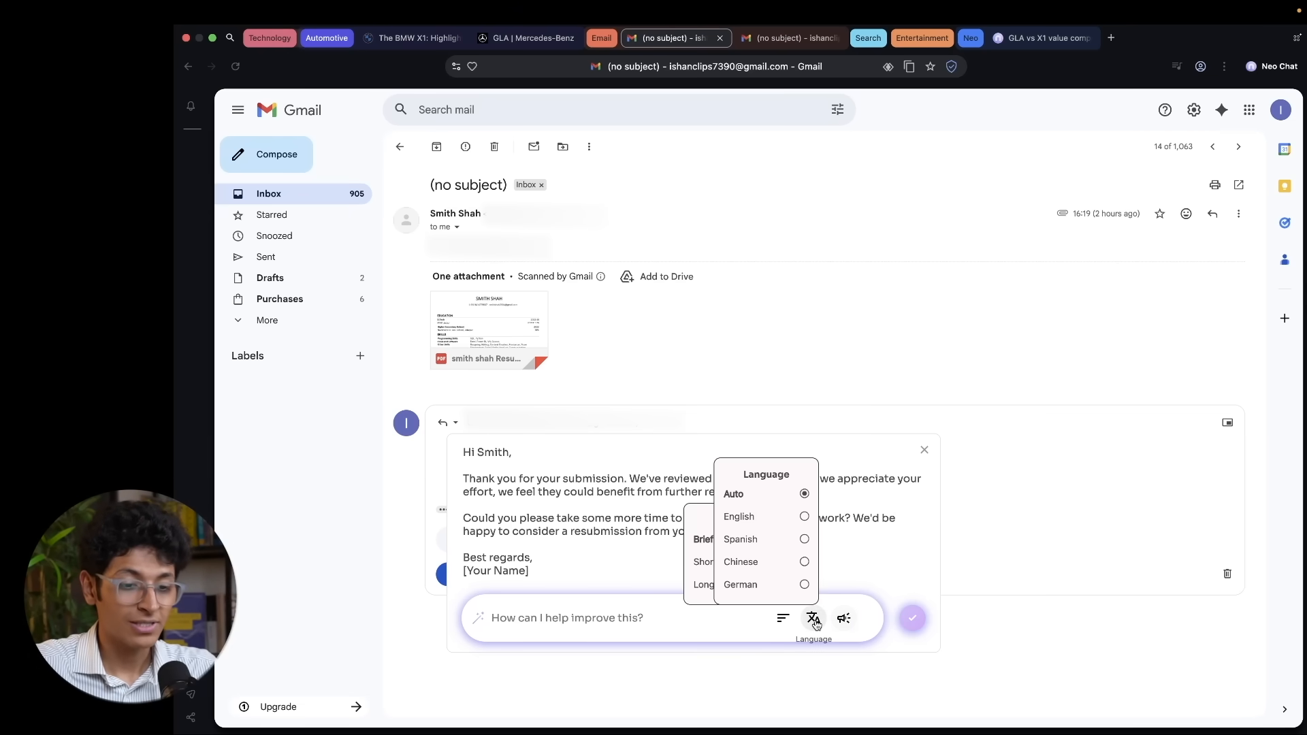
click(813, 618)
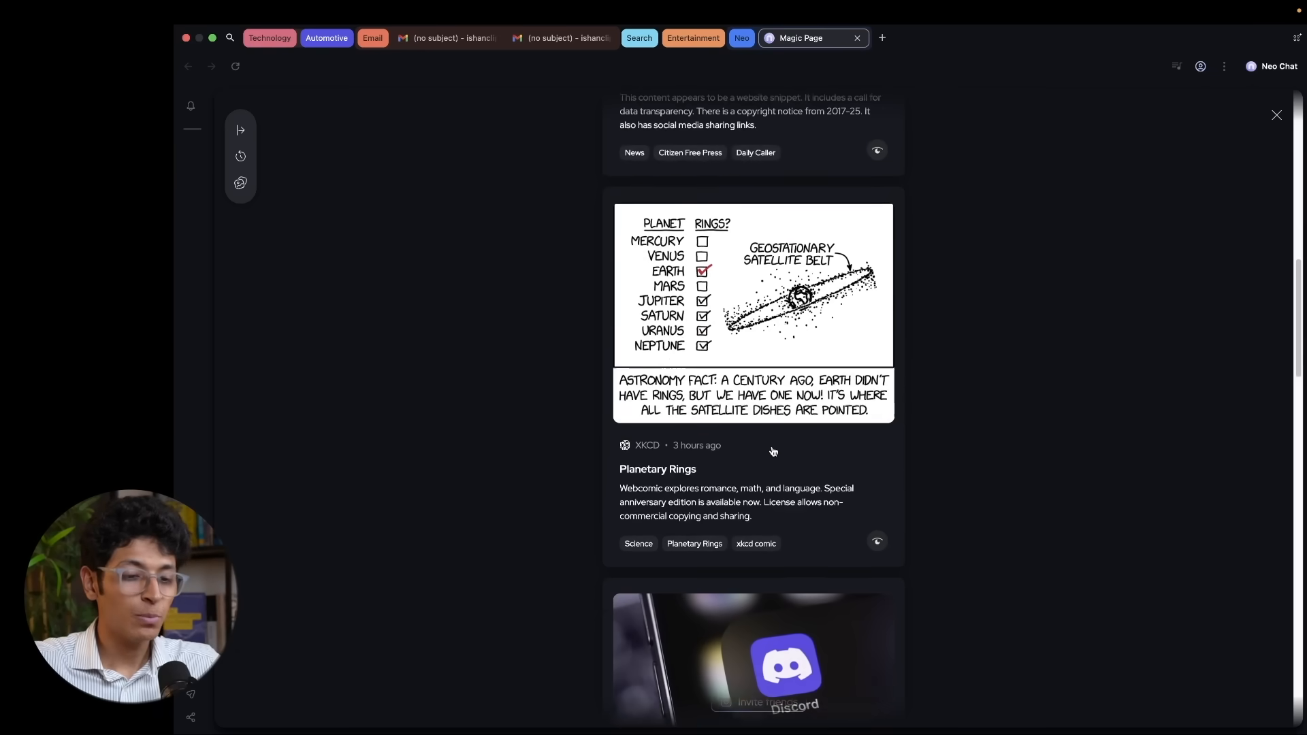
Scroll the News for you feed from the Planetary Rings comic to the Discord ID-exposure story
scroll(down, 3)
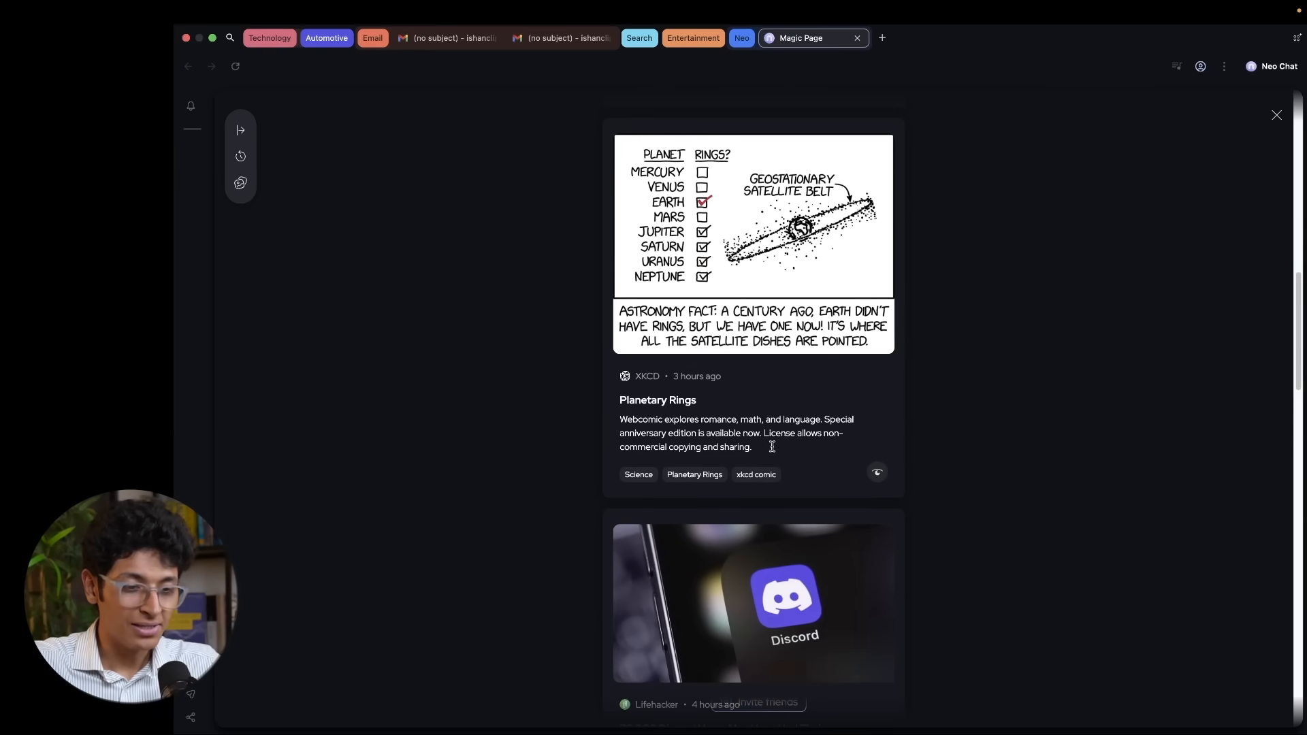
scroll(down, 3)
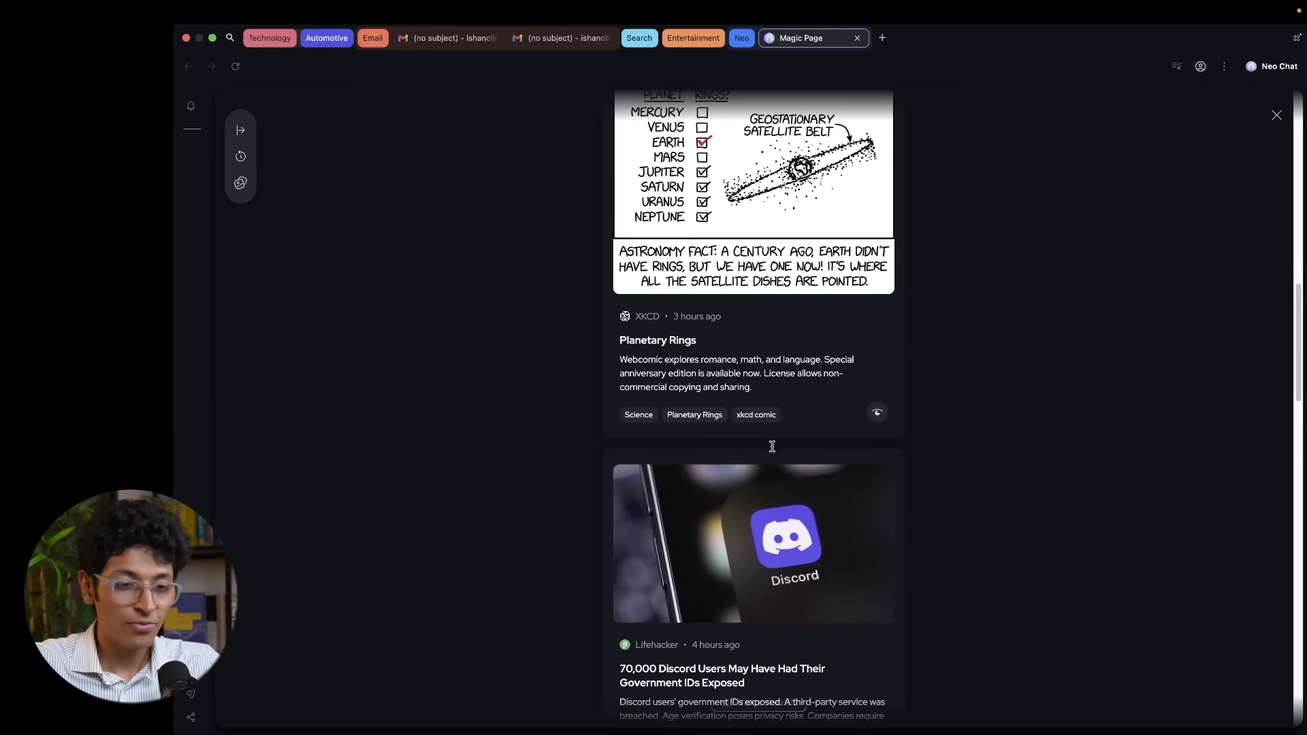
scroll(down, 3)
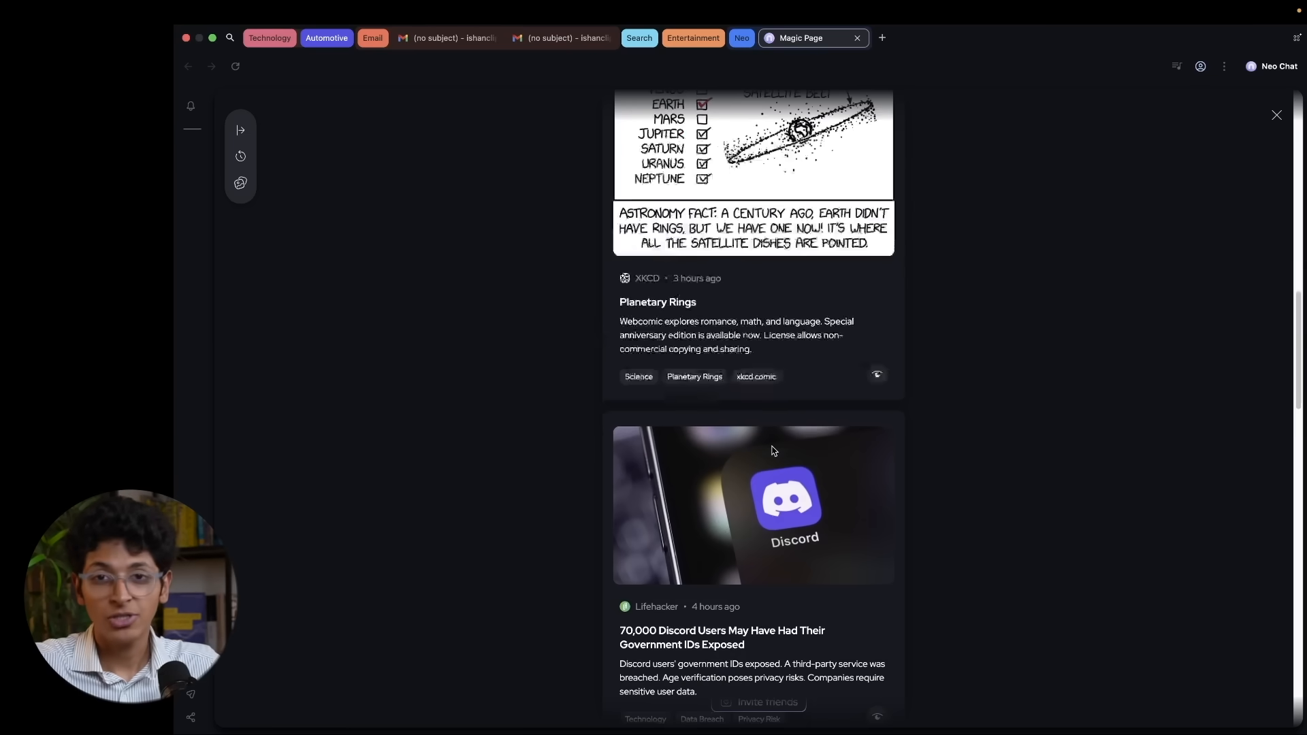